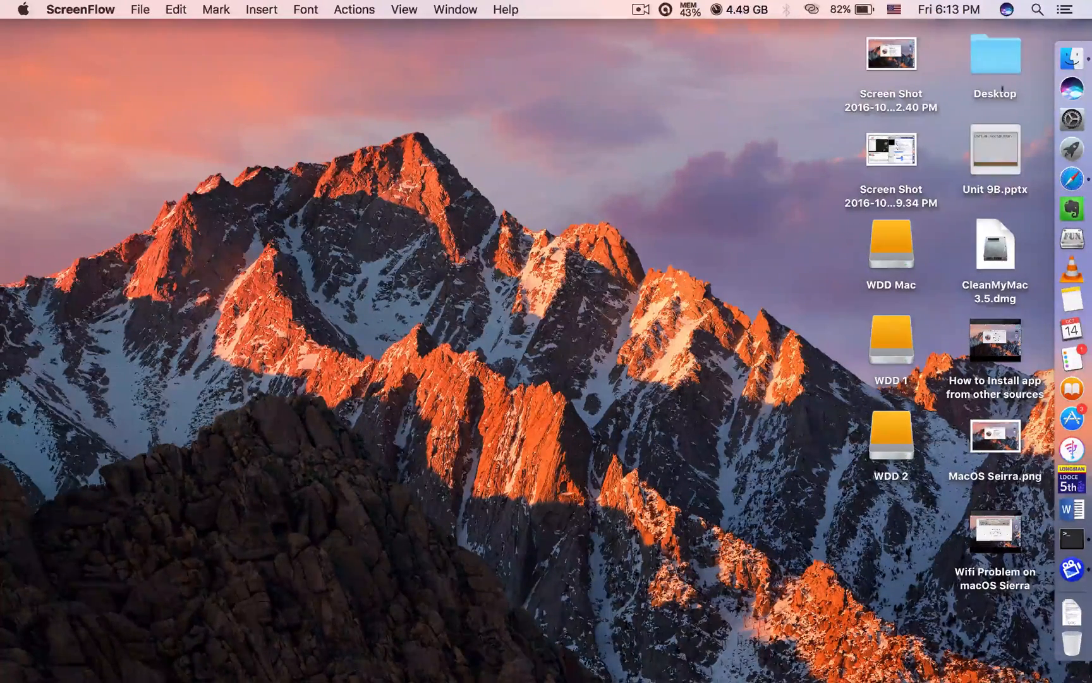
View the Security & Privacy pane in System Preferences before installing.
click(1077, 120)
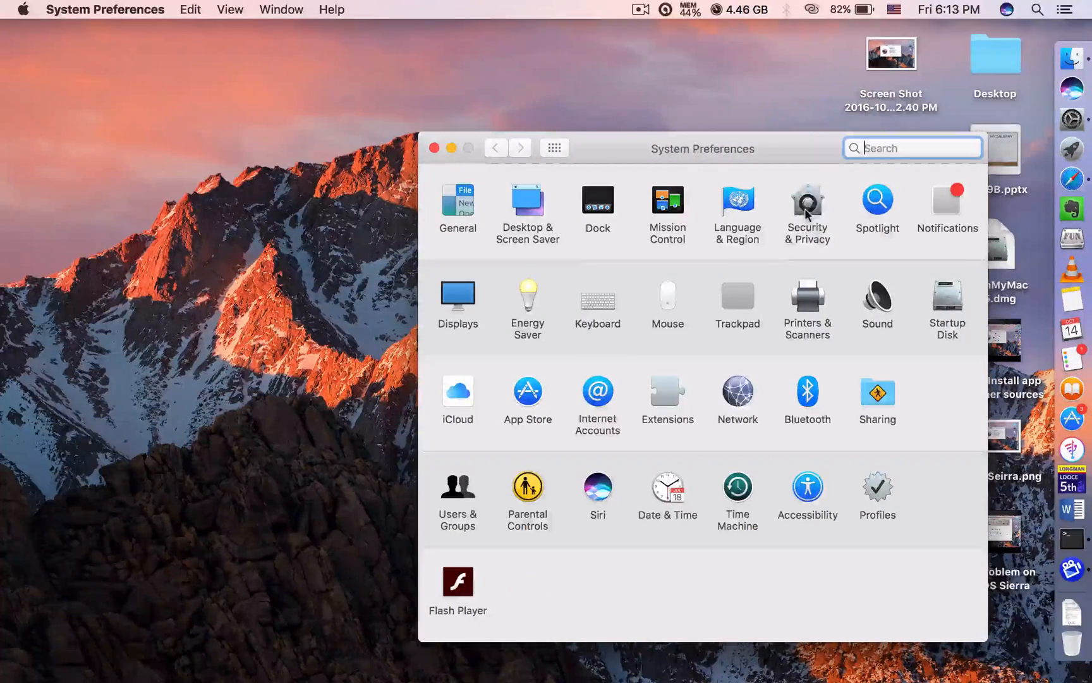
click(806, 200)
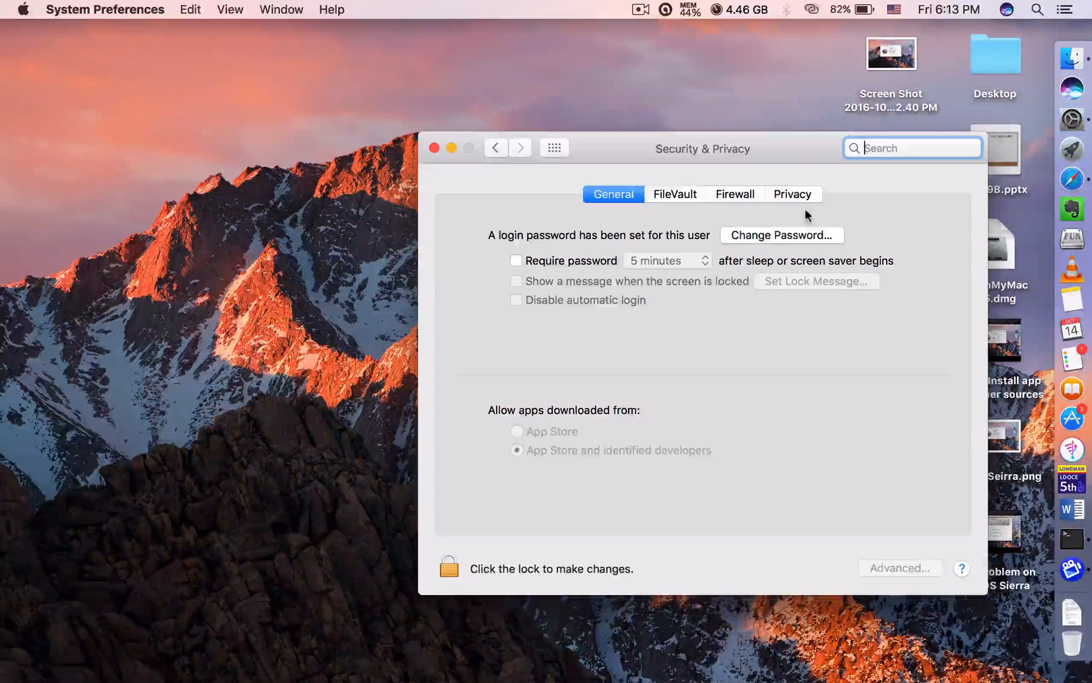
mouse_move(535, 421)
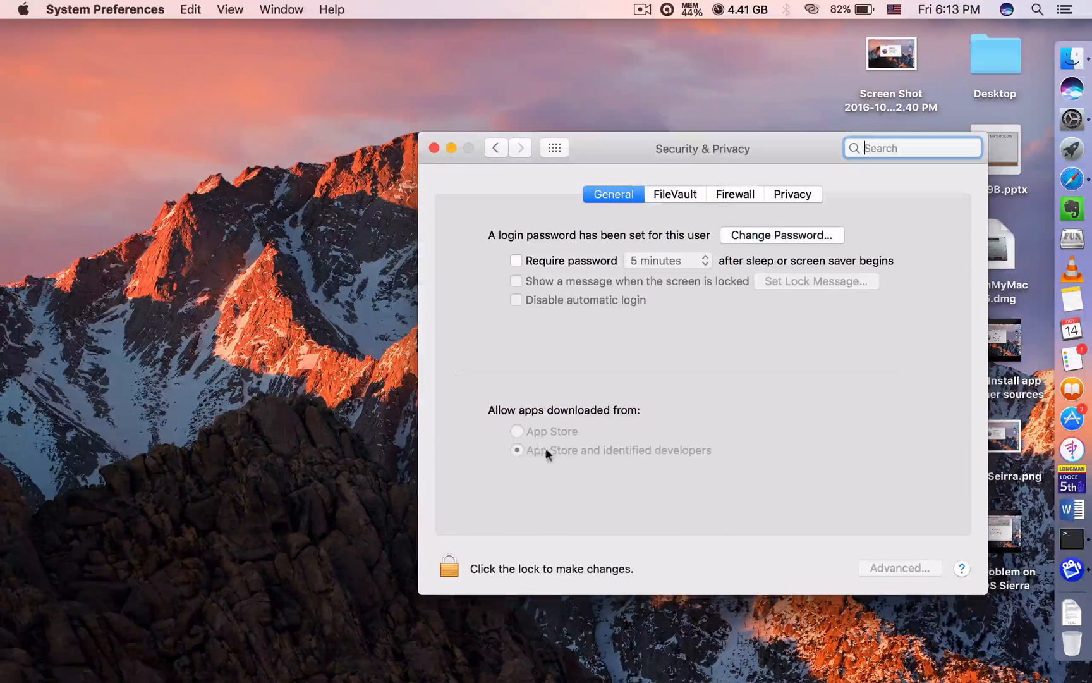
mouse_move(636, 464)
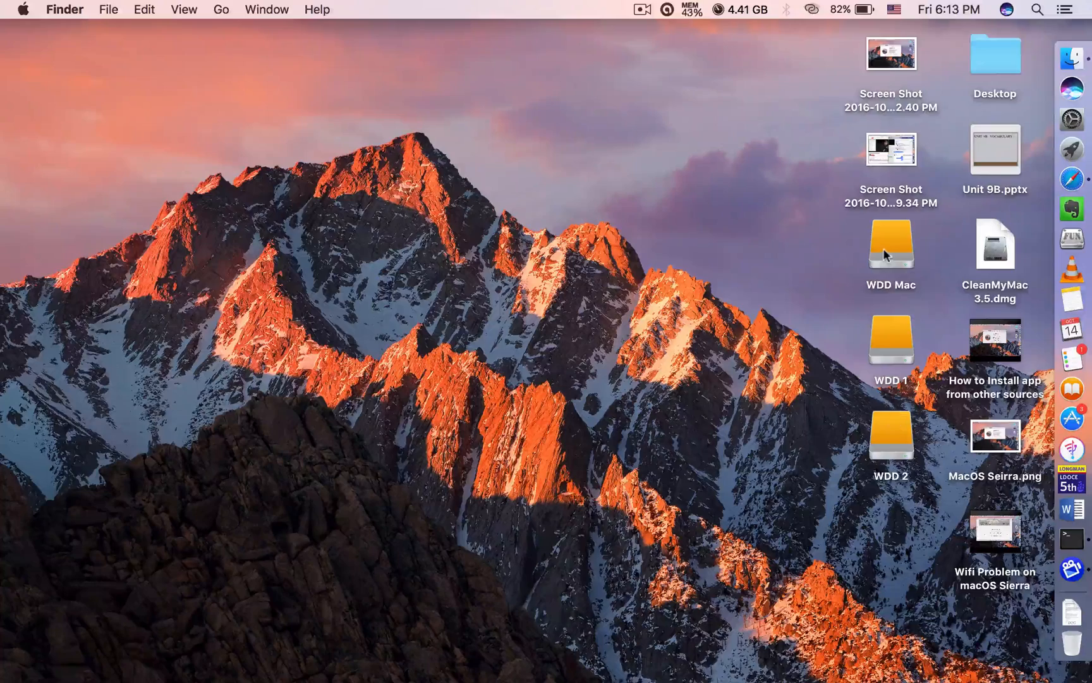
Browse the WDD Mac drive's Software for Mac folder and select AnyTrans.v5.0.0.dmg.
double_click(891, 244)
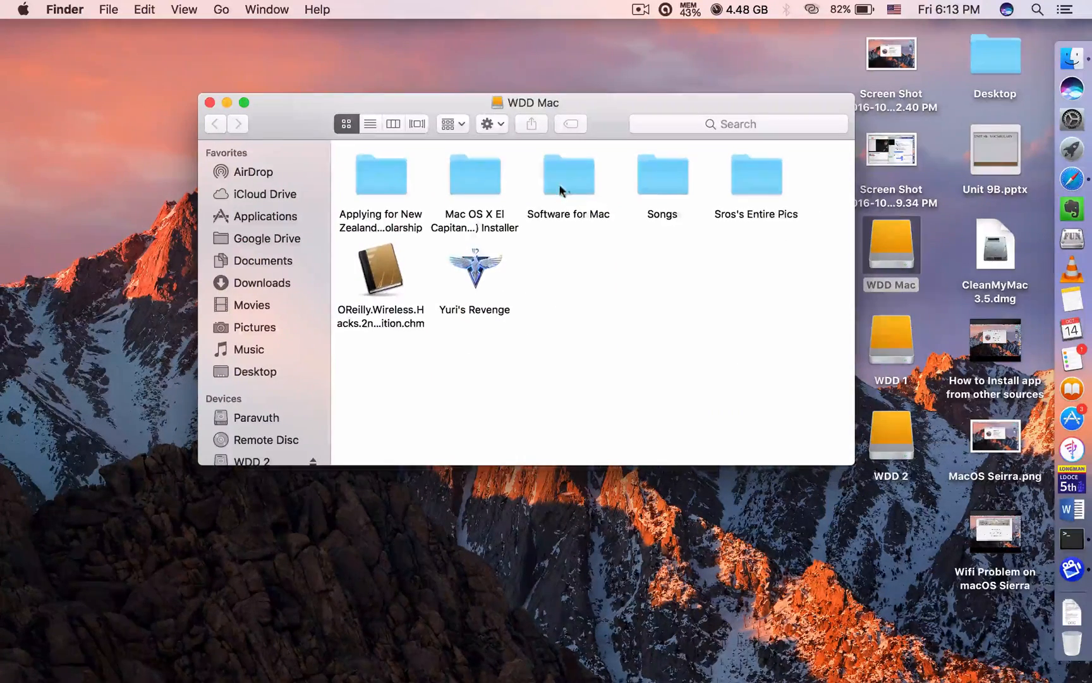
double_click(569, 176)
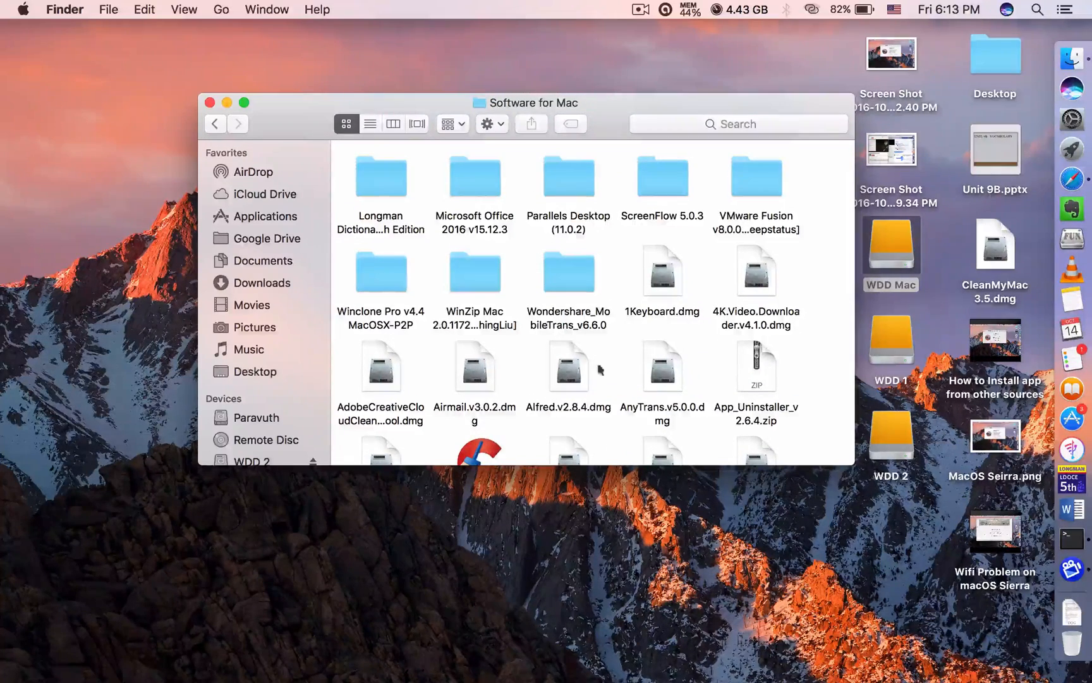
scroll(down, 3)
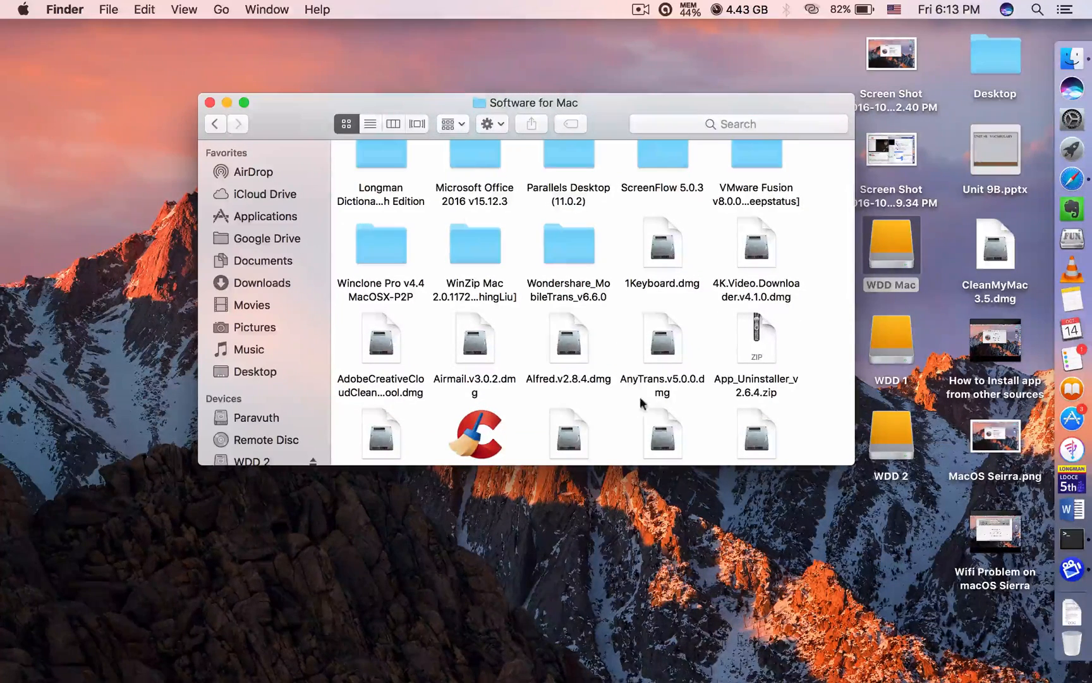
click(663, 339)
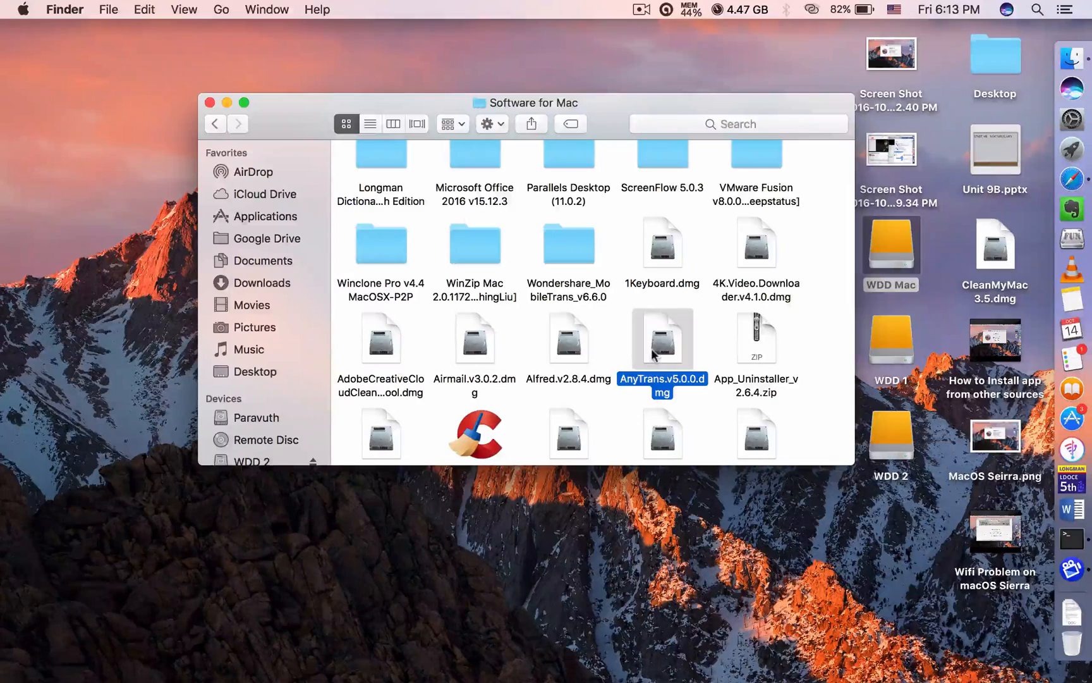
mouse_move(664, 345)
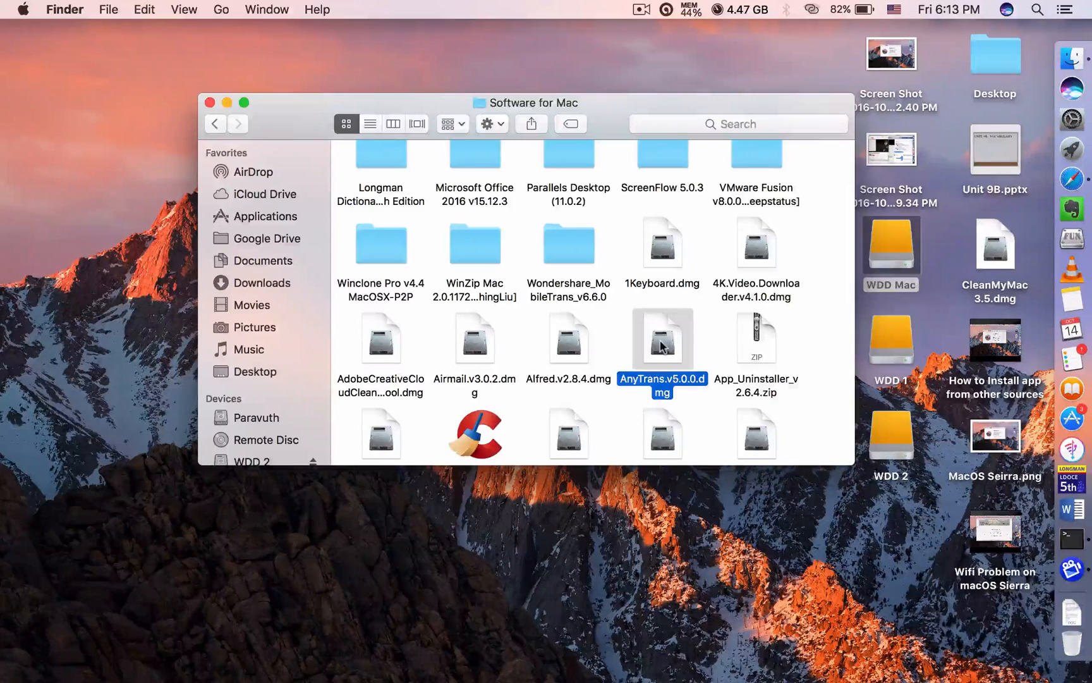
Mount AnyTrans.v5.0.0.dmg by agreeing to its license so the AnyTrans volume appears.
double_click(663, 339)
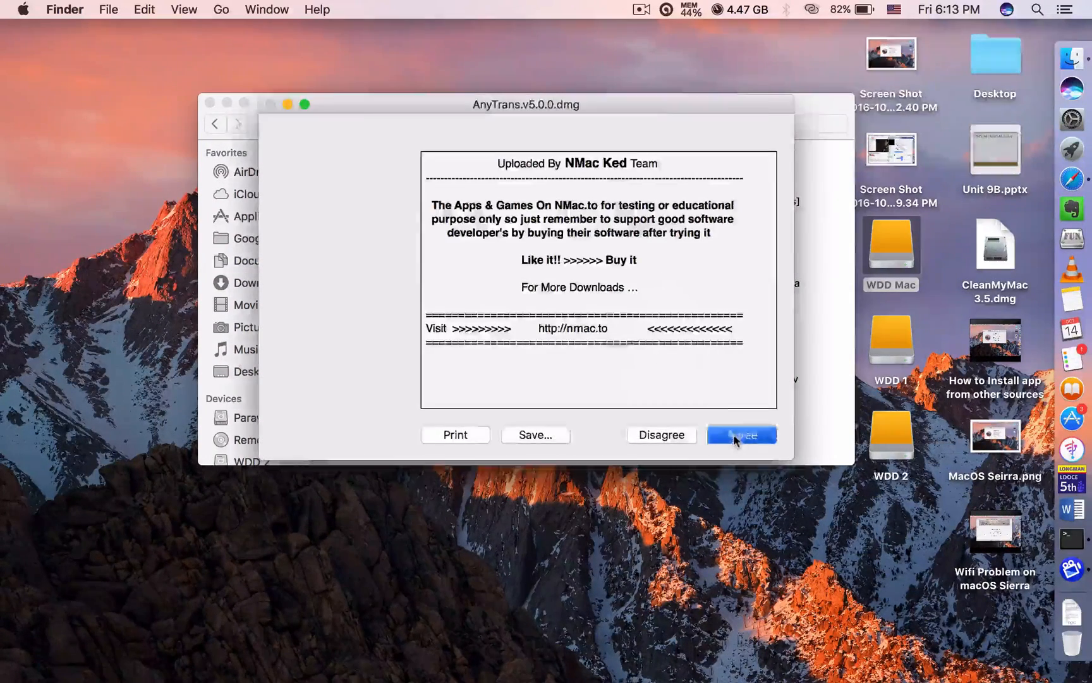
click(740, 434)
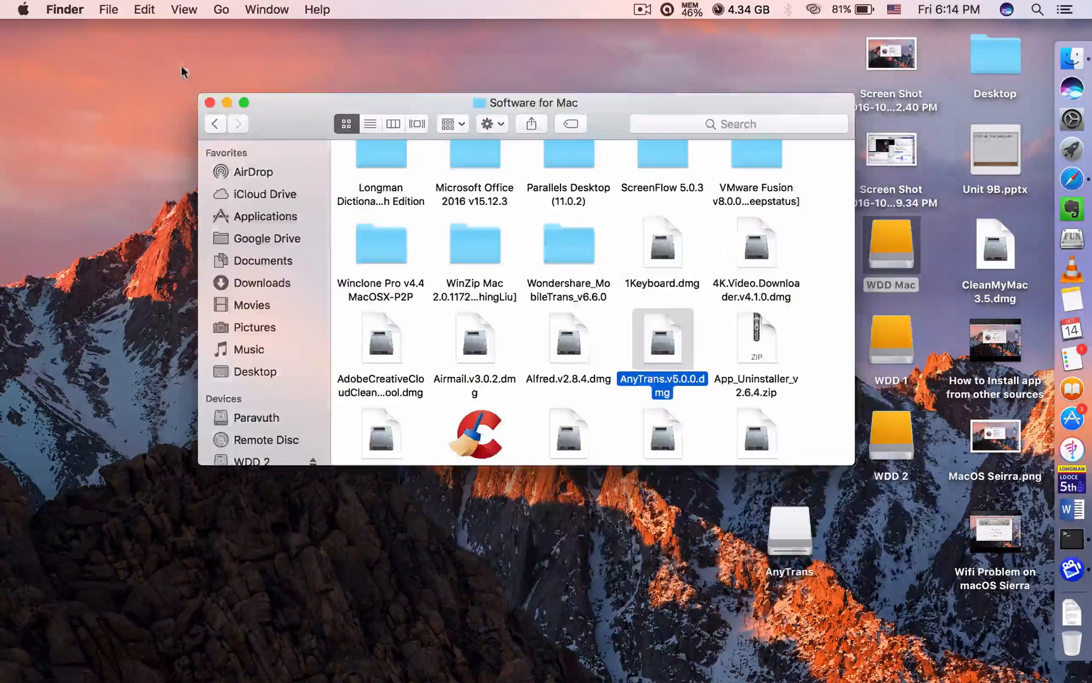
mouse_move(1072, 451)
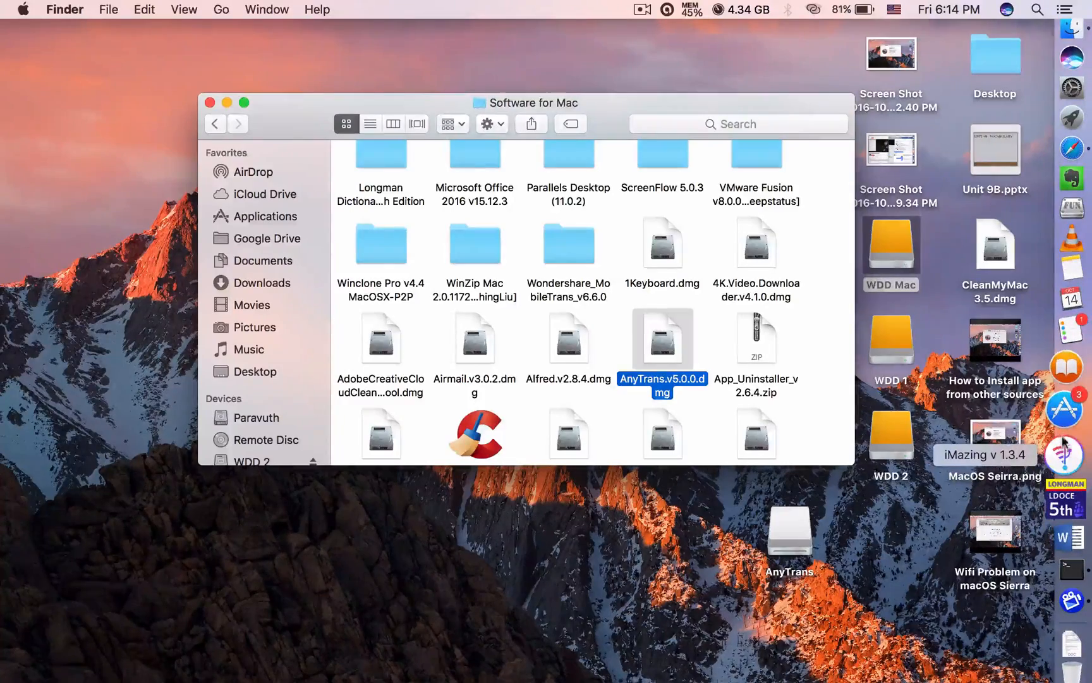
click(1072, 115)
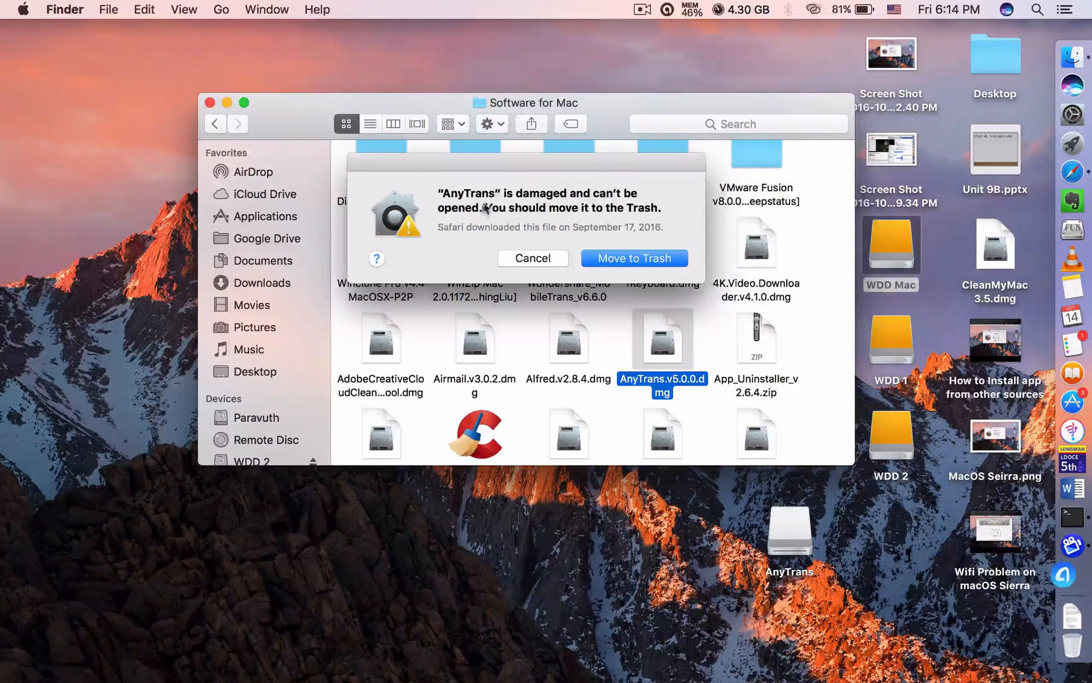
mouse_move(589, 205)
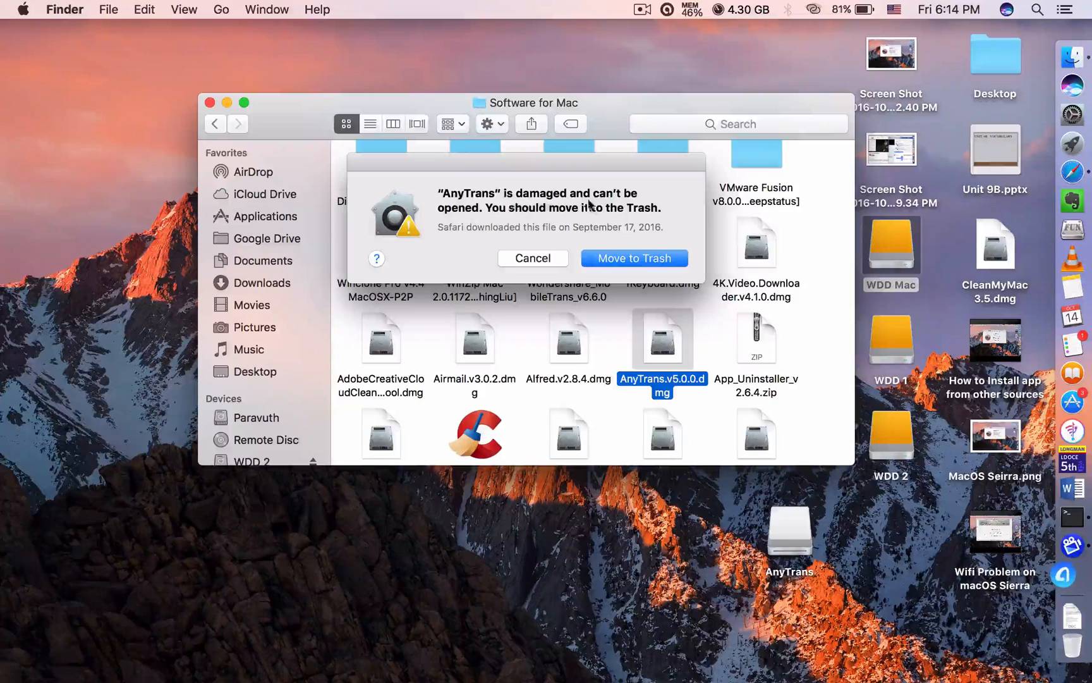
mouse_move(517, 220)
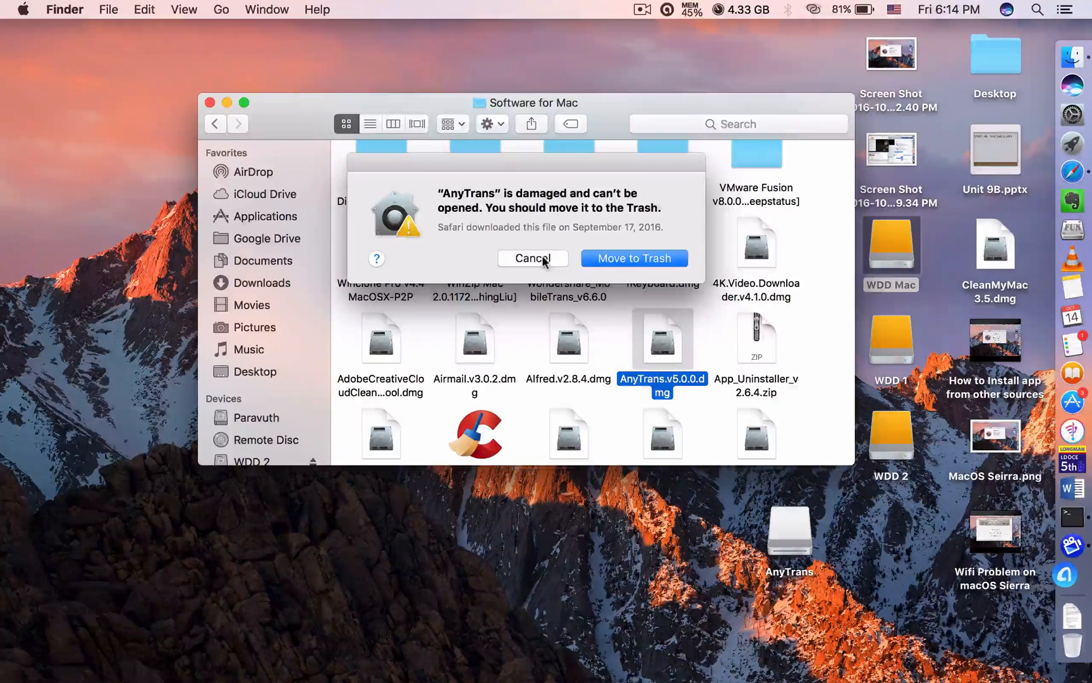
click(533, 257)
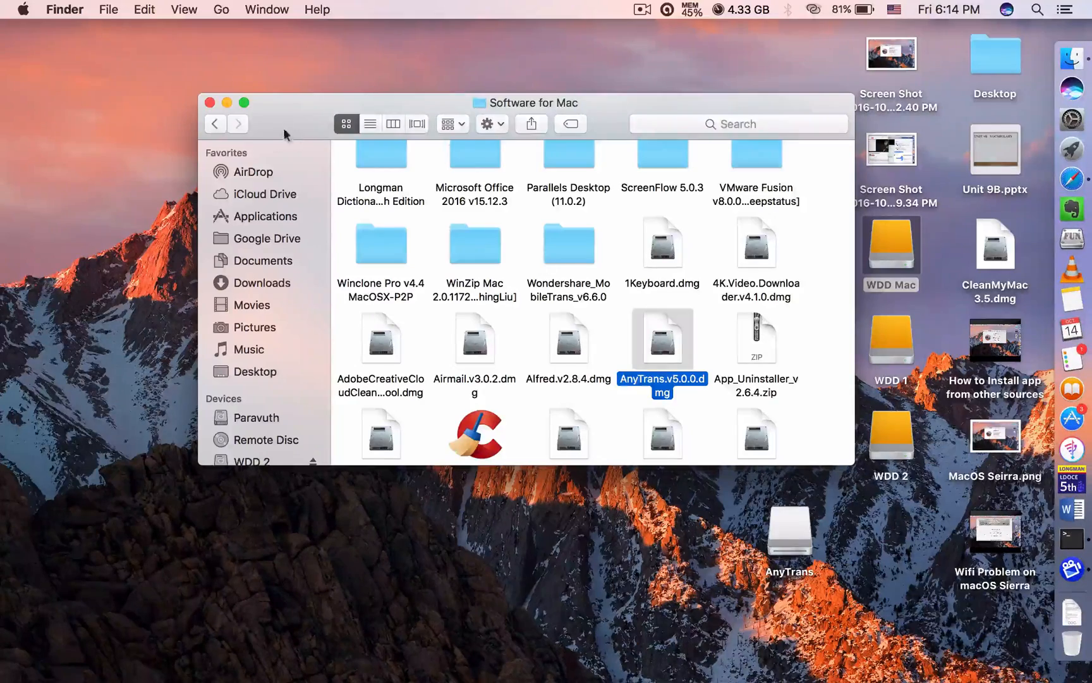
Review Security & Privacy showing only App Store and identified developers allowed, then close it.
click(210, 103)
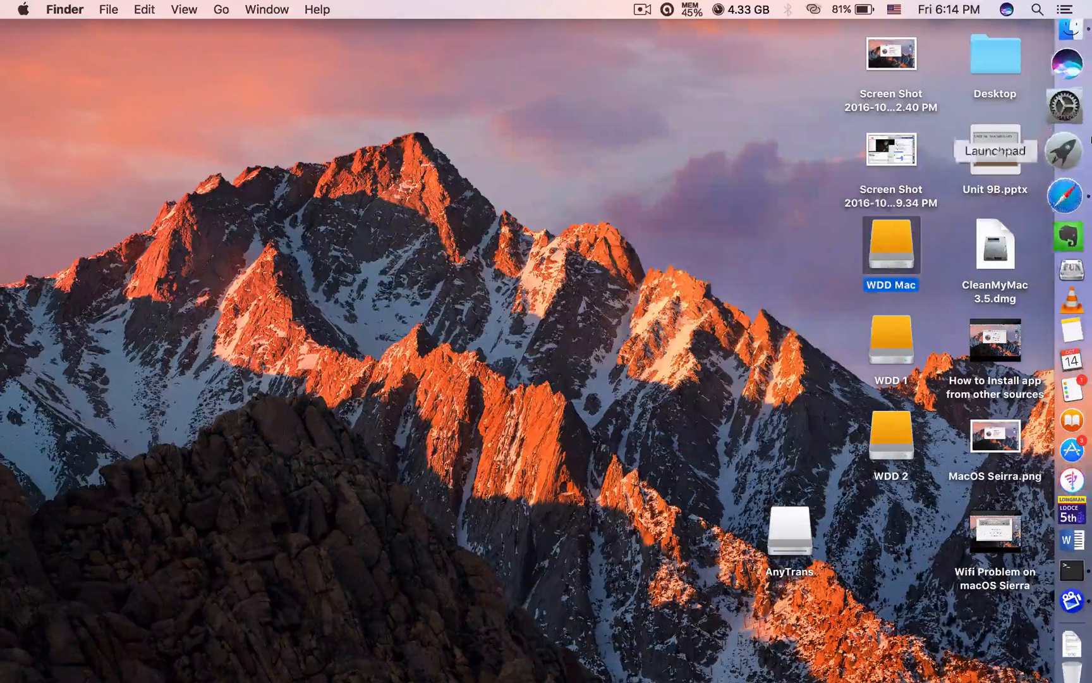
click(1067, 113)
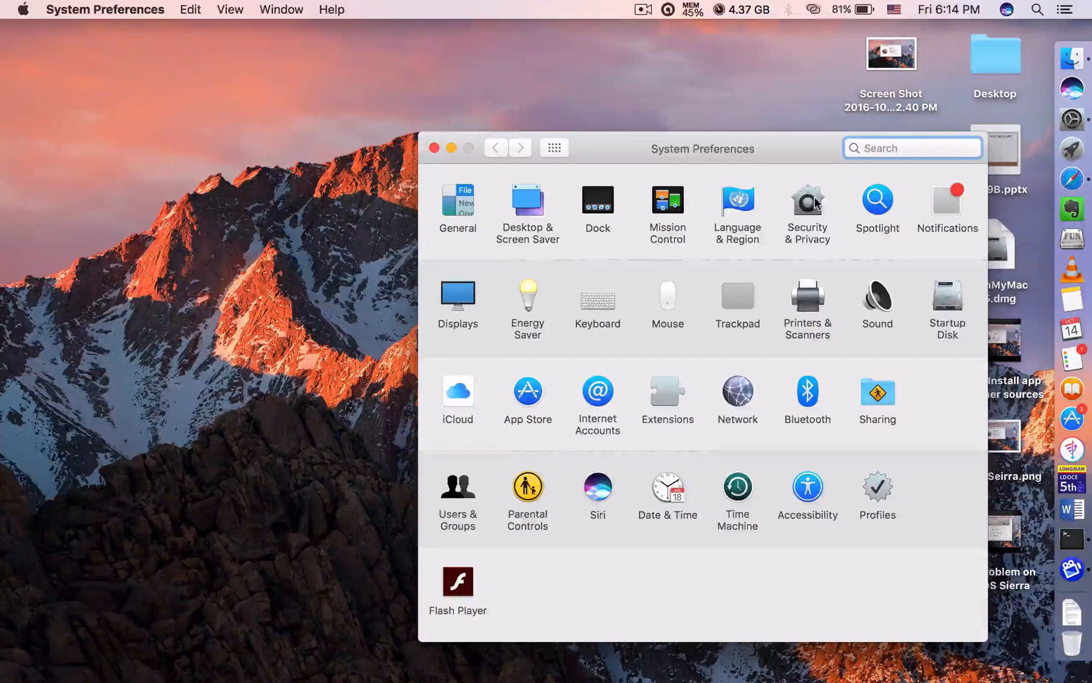
click(807, 199)
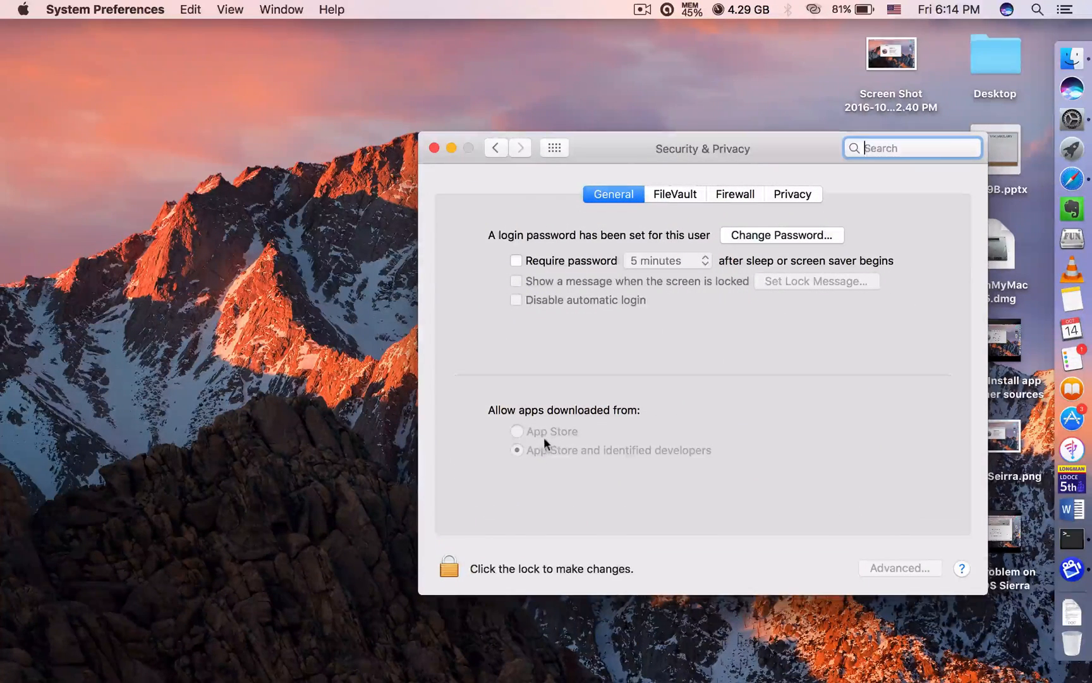
mouse_move(668, 450)
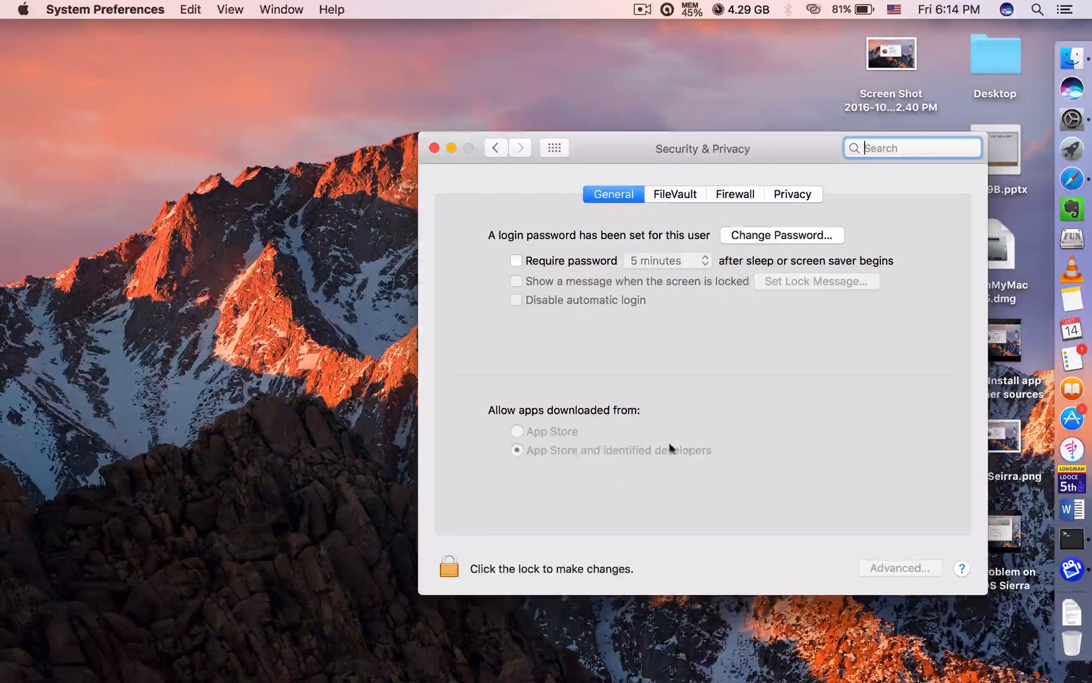
mouse_move(942, 461)
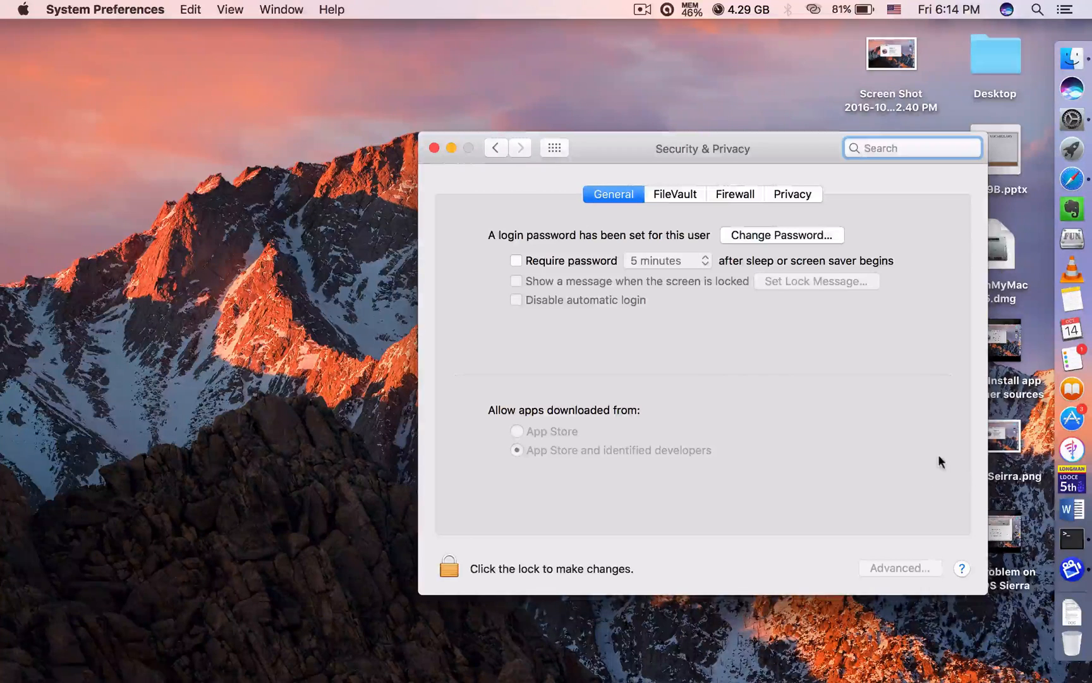
mouse_move(864, 373)
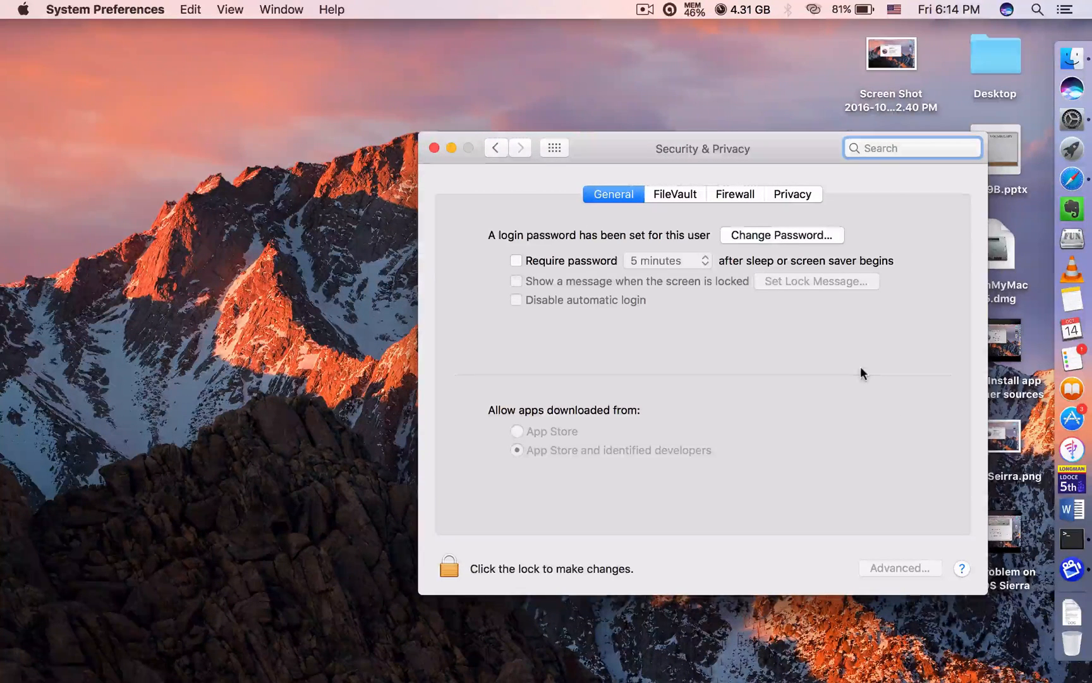
click(912, 148)
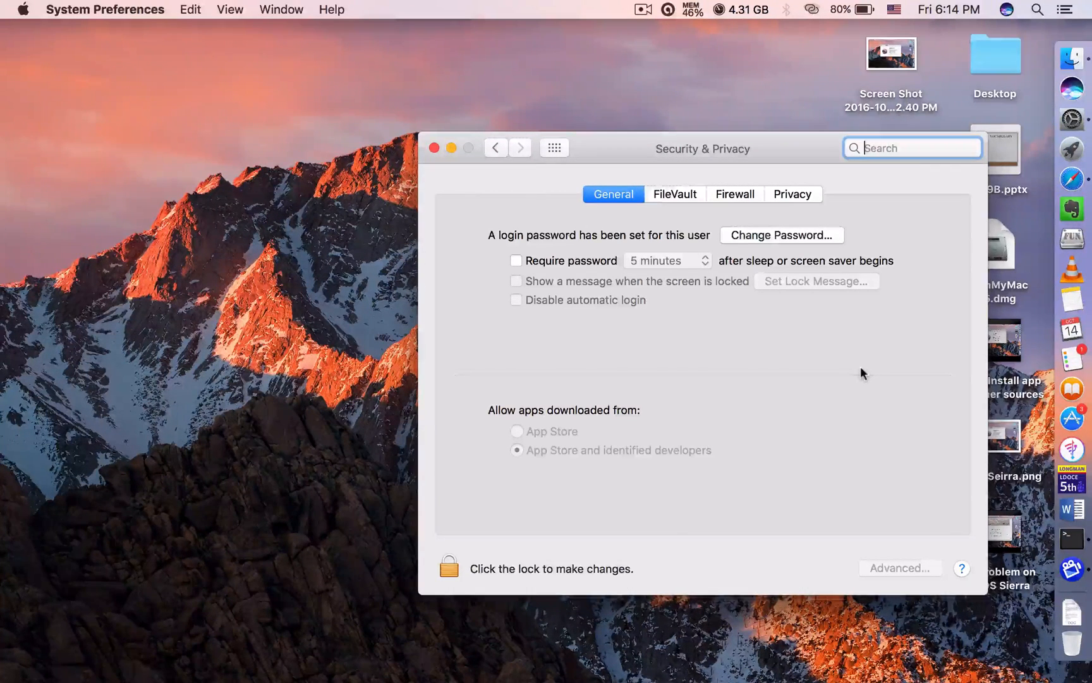
mouse_move(561, 474)
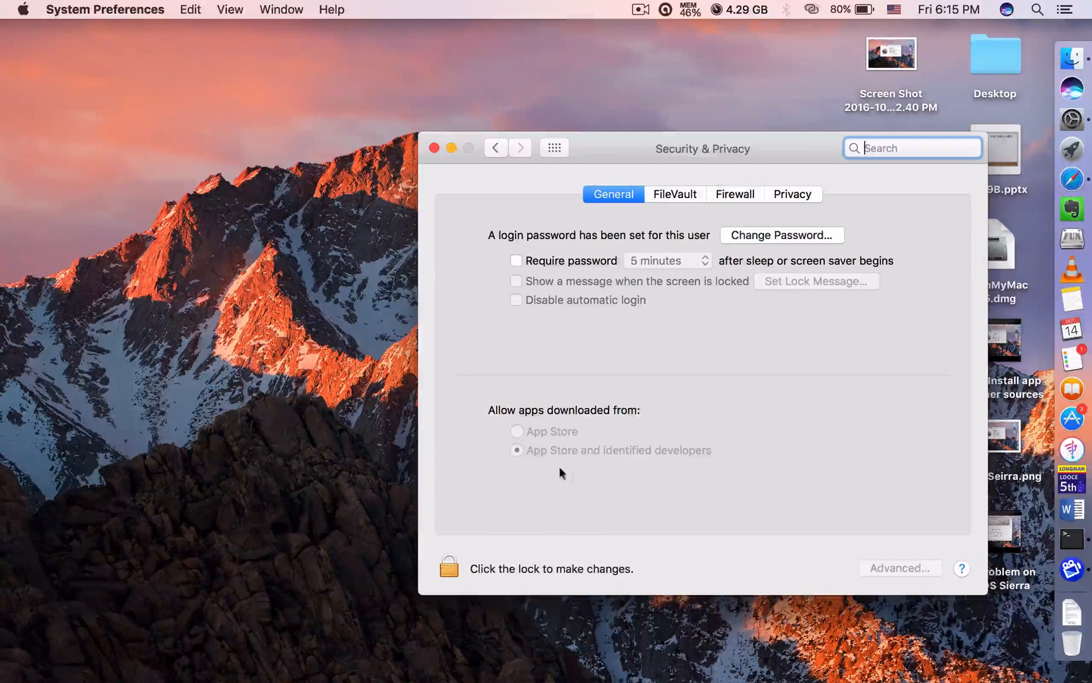
mouse_move(525, 471)
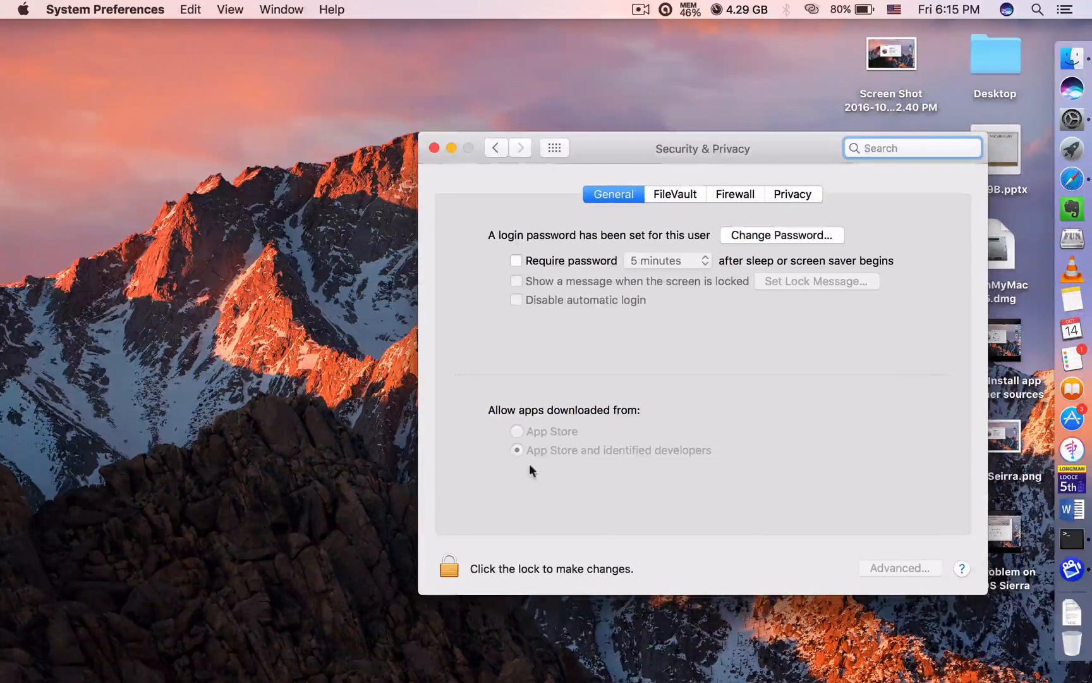
mouse_move(572, 469)
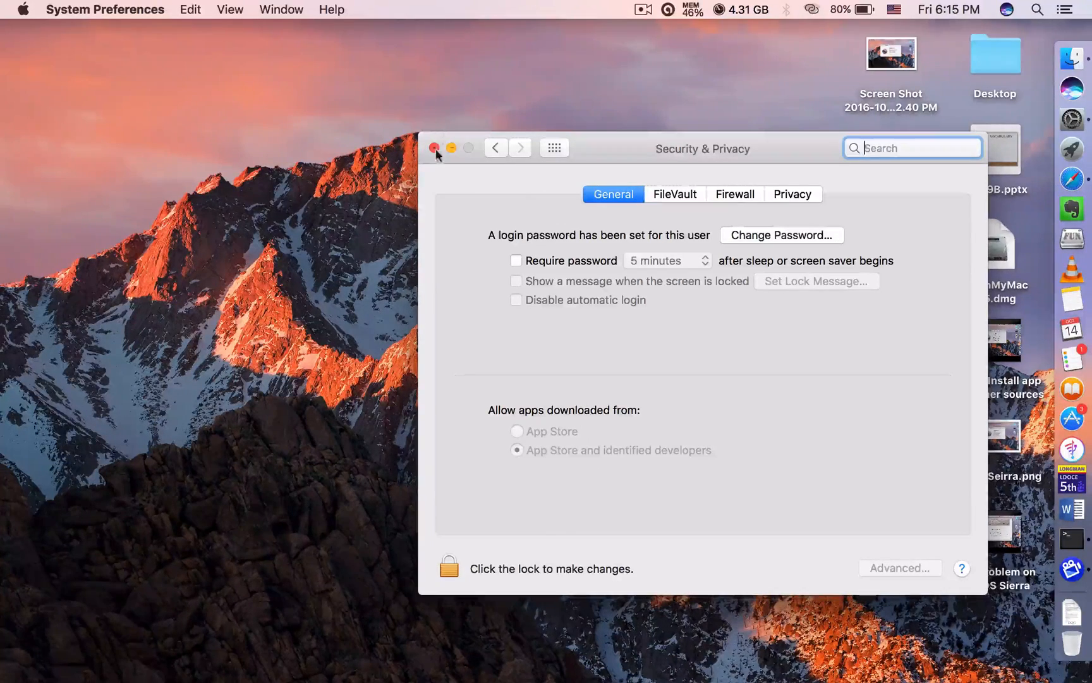
click(434, 148)
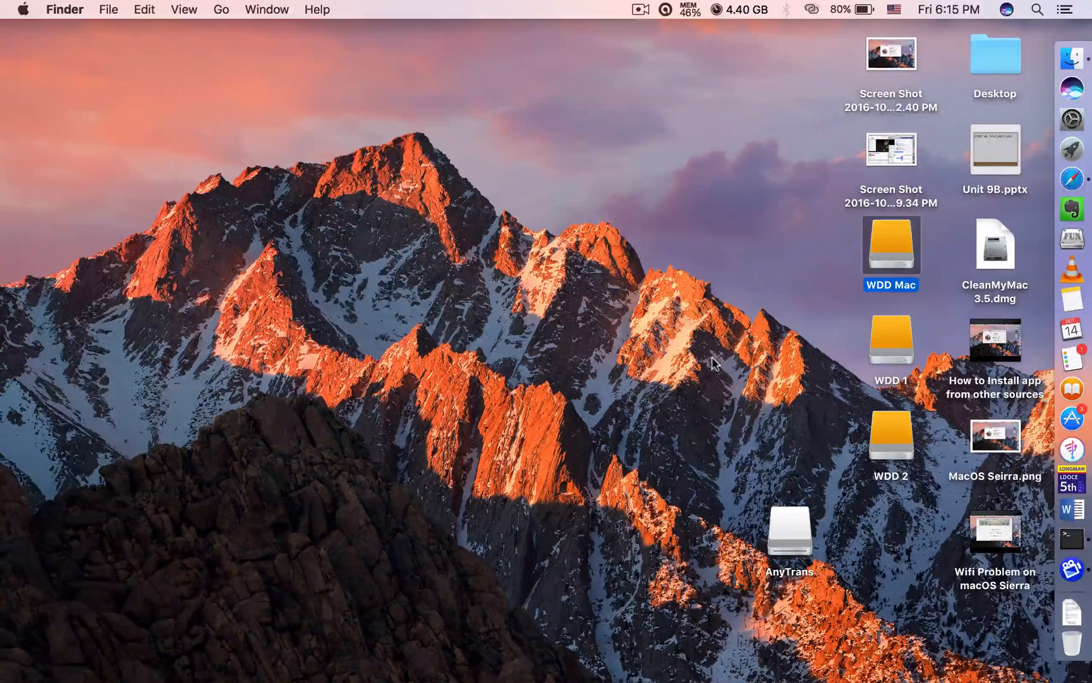
mouse_move(724, 260)
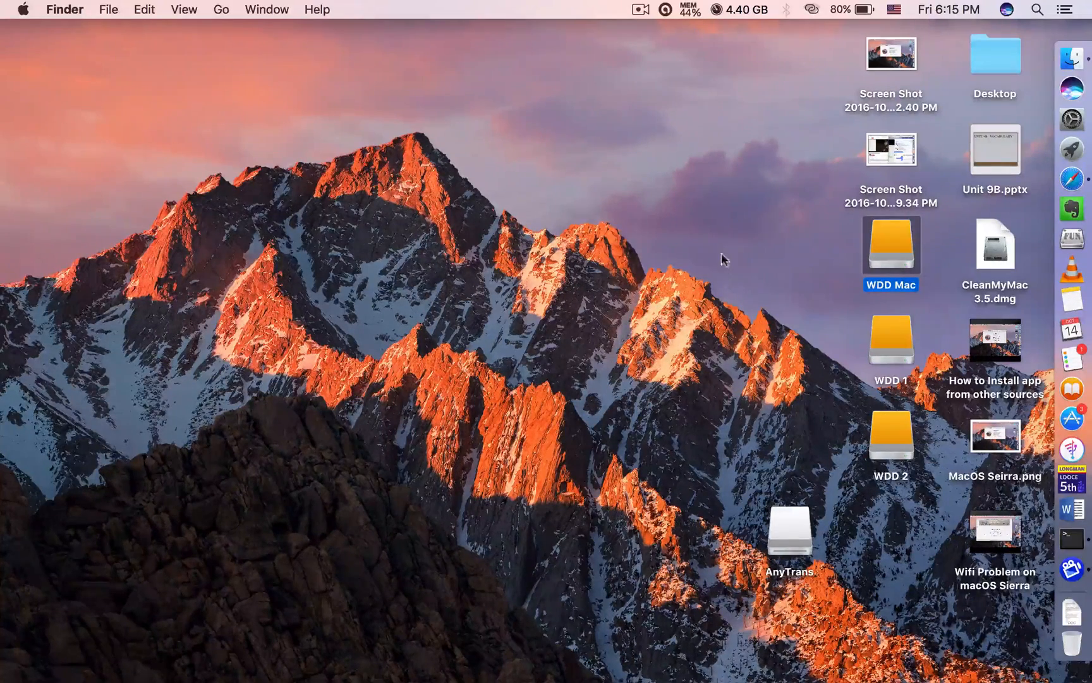
mouse_move(704, 405)
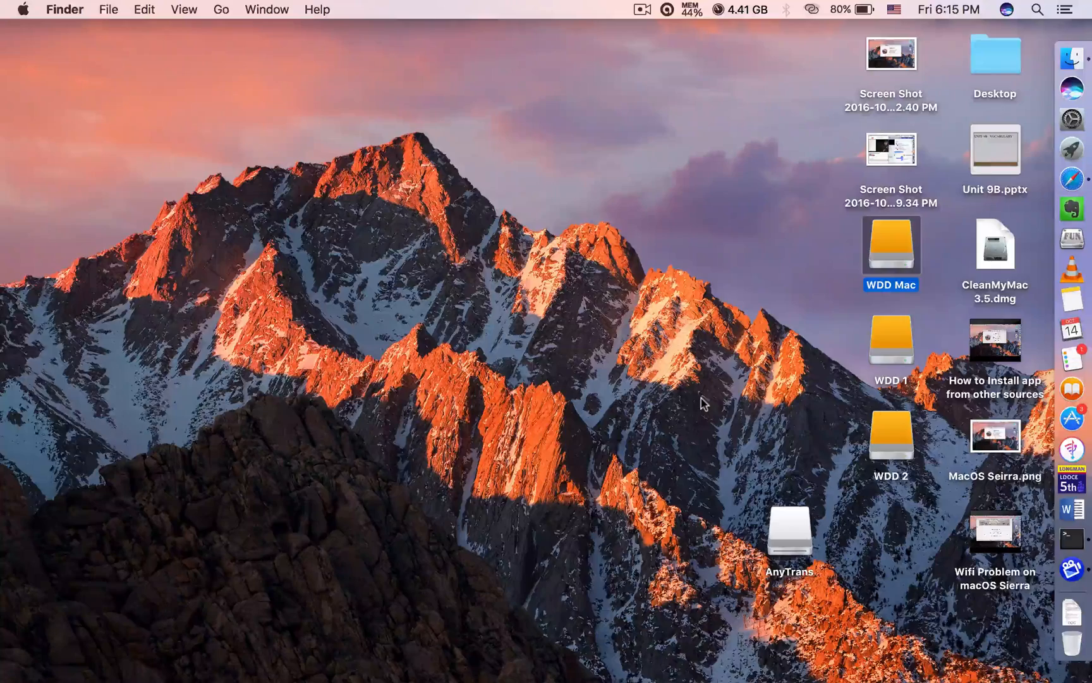
mouse_move(812, 357)
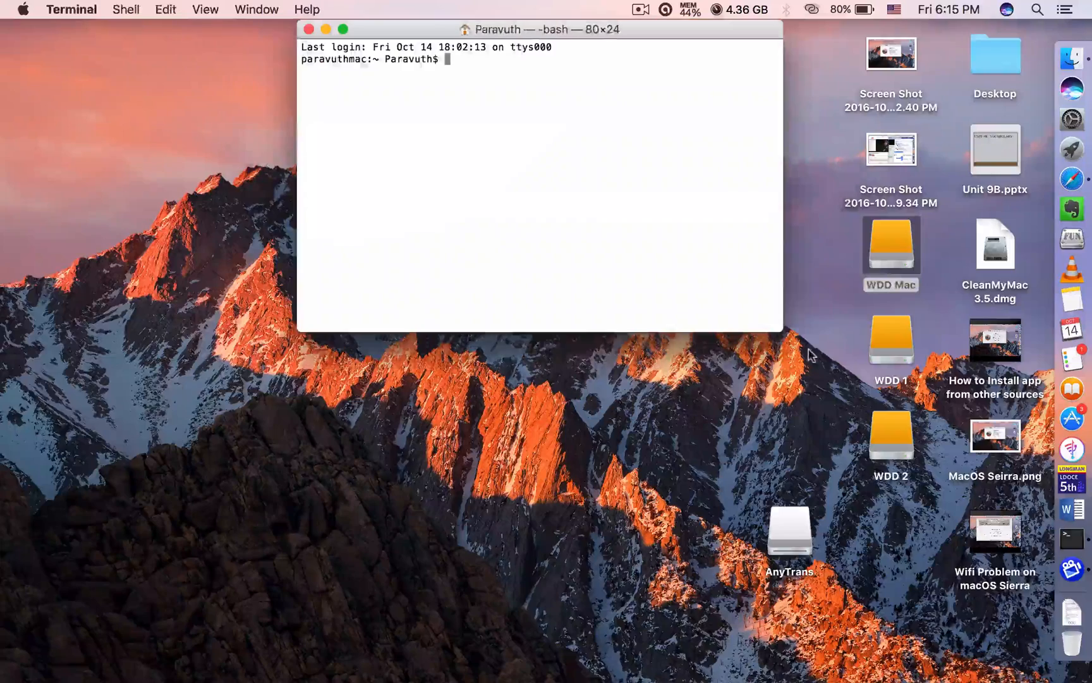
mouse_move(556, 160)
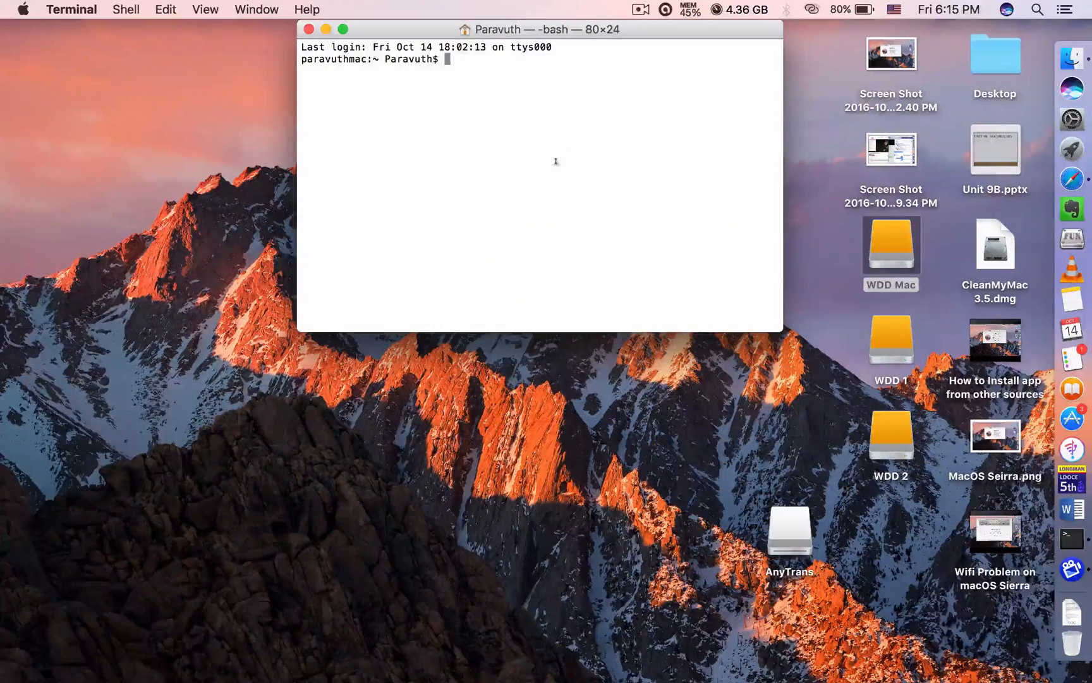
mouse_move(500, 64)
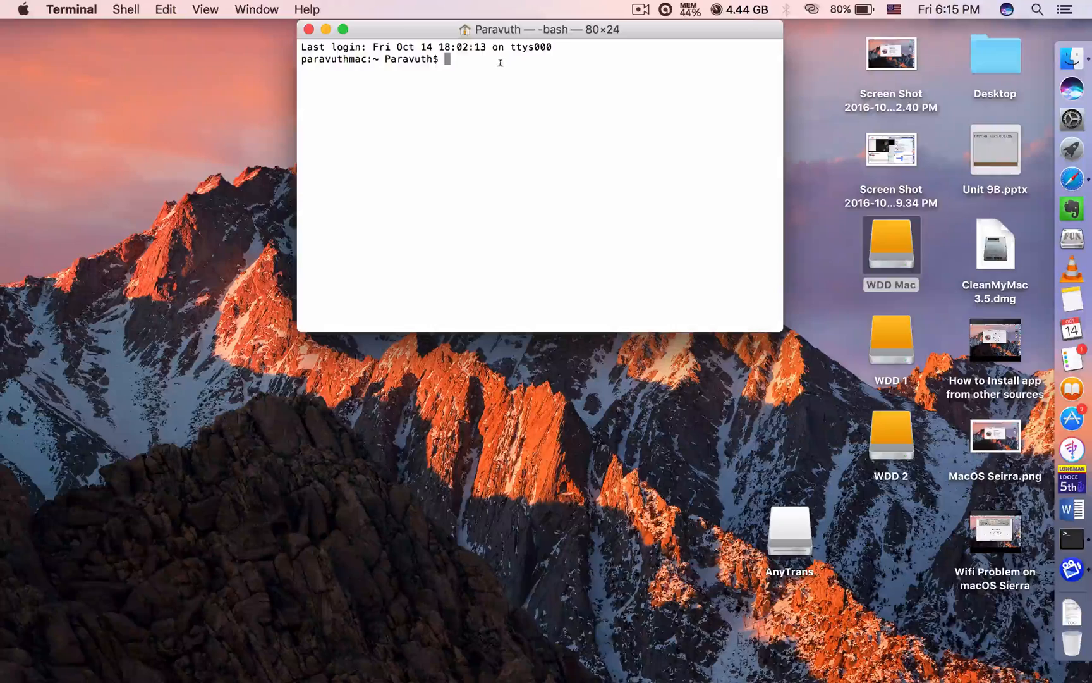
mouse_move(501, 64)
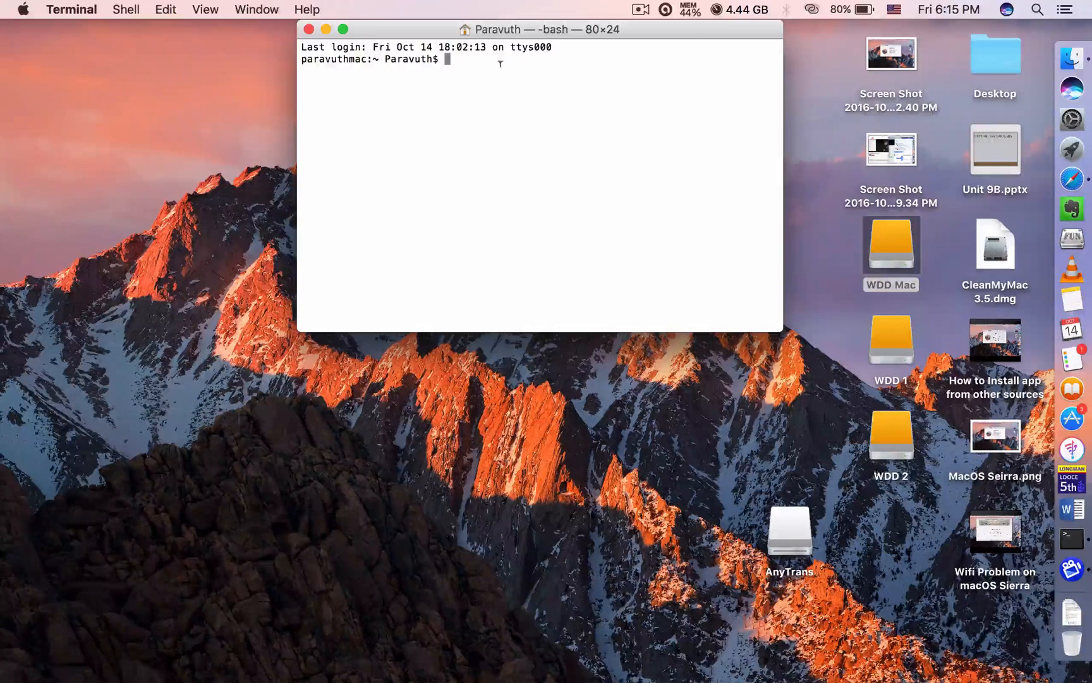
Enter the sudo spctl --master-disable command, correcting a typo in 'disable'.
text(s)
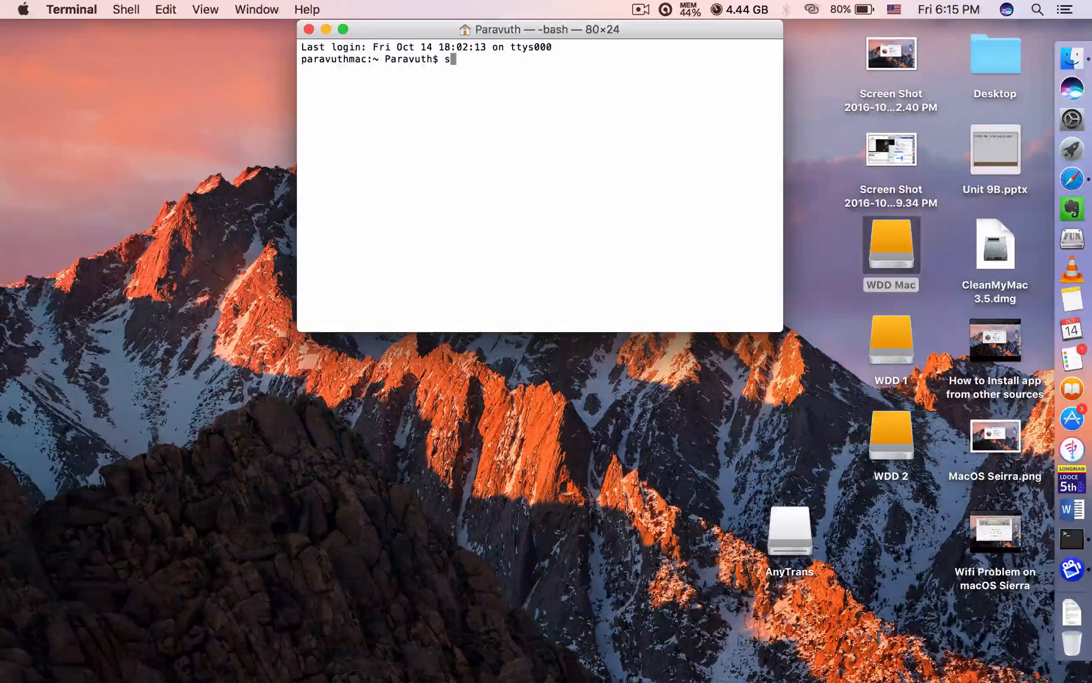
text(udo)
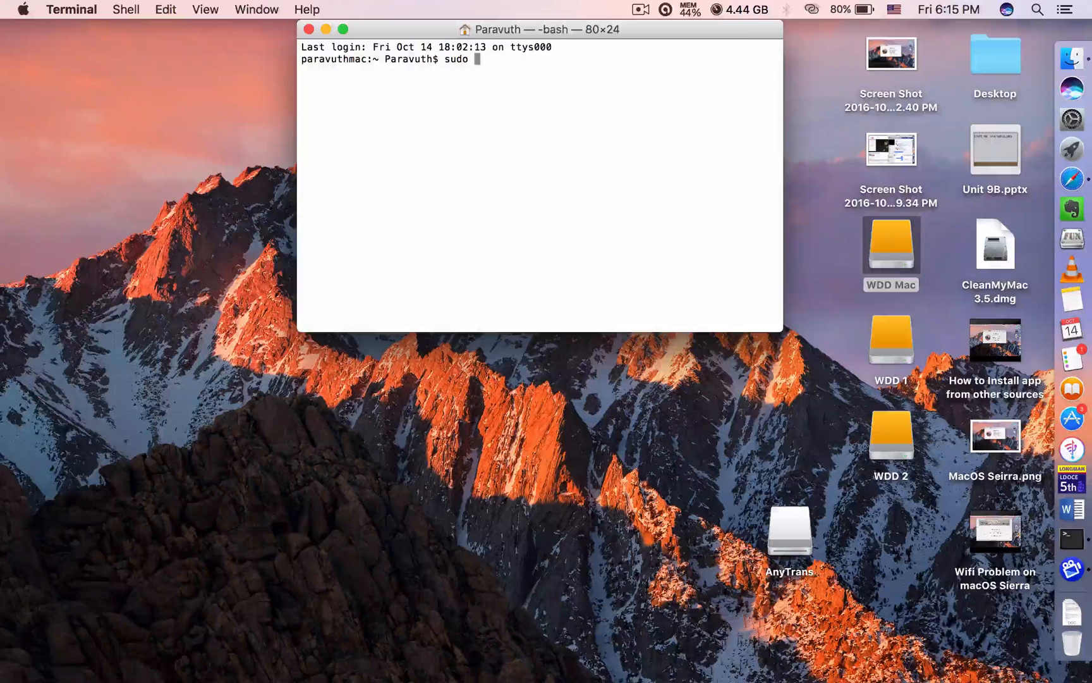
text(sp)
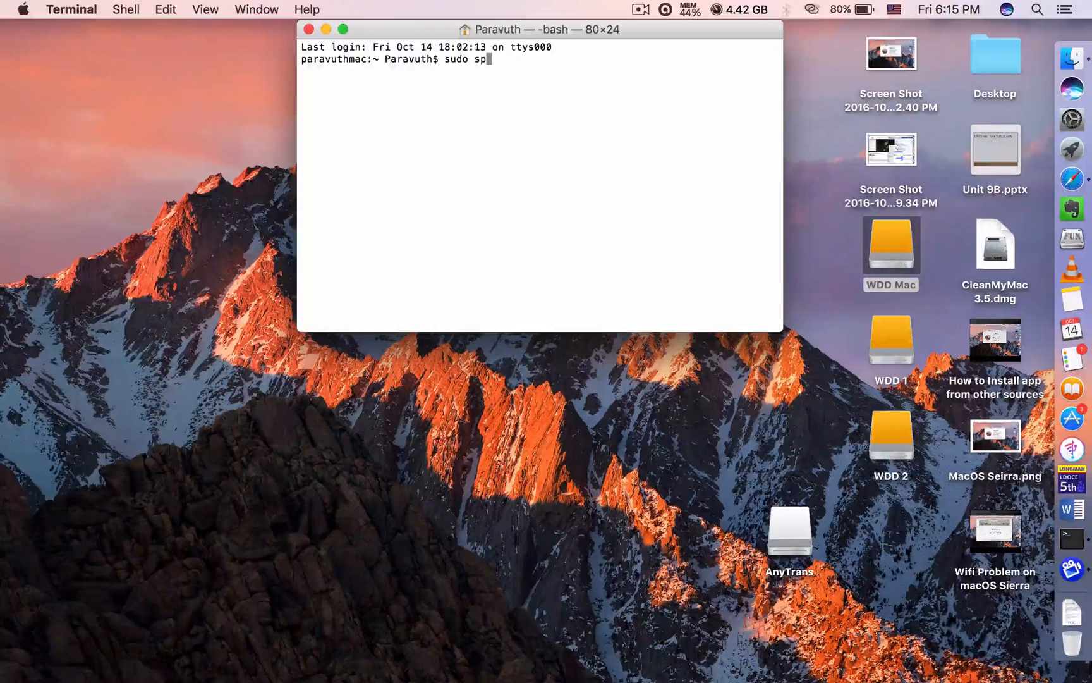
text(c)
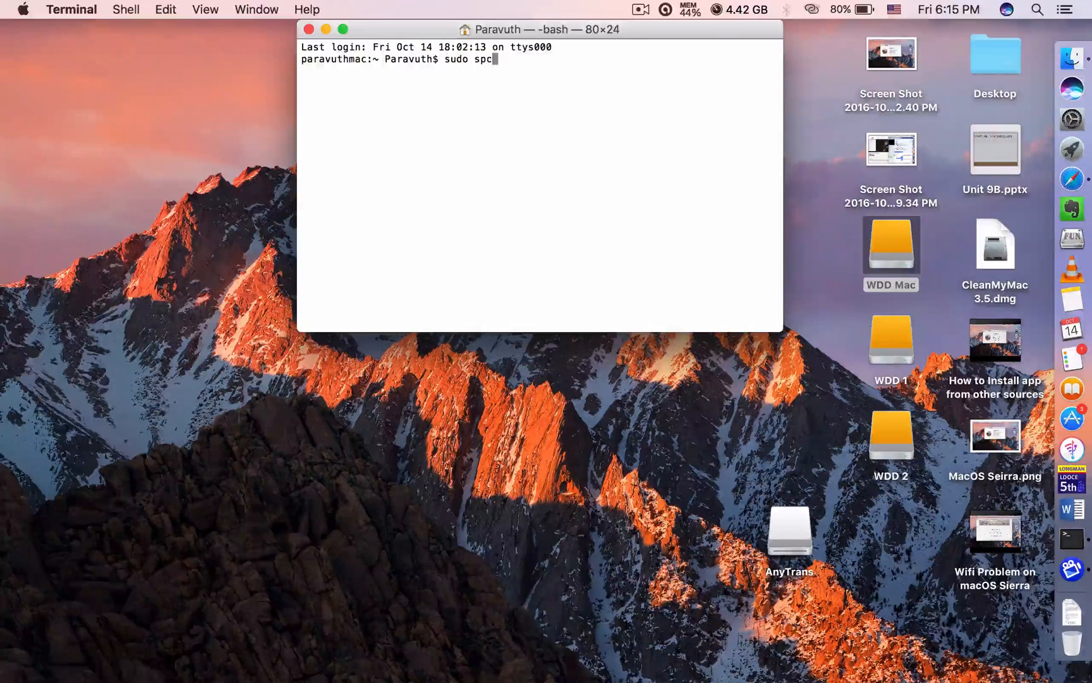
text(tl)
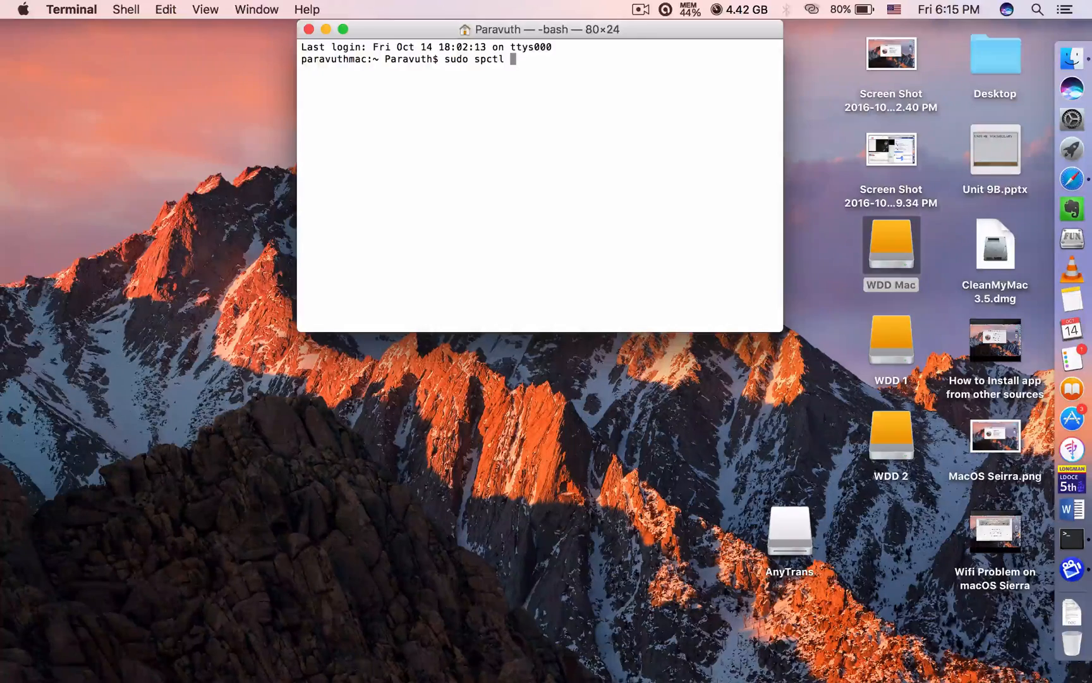
text(---)
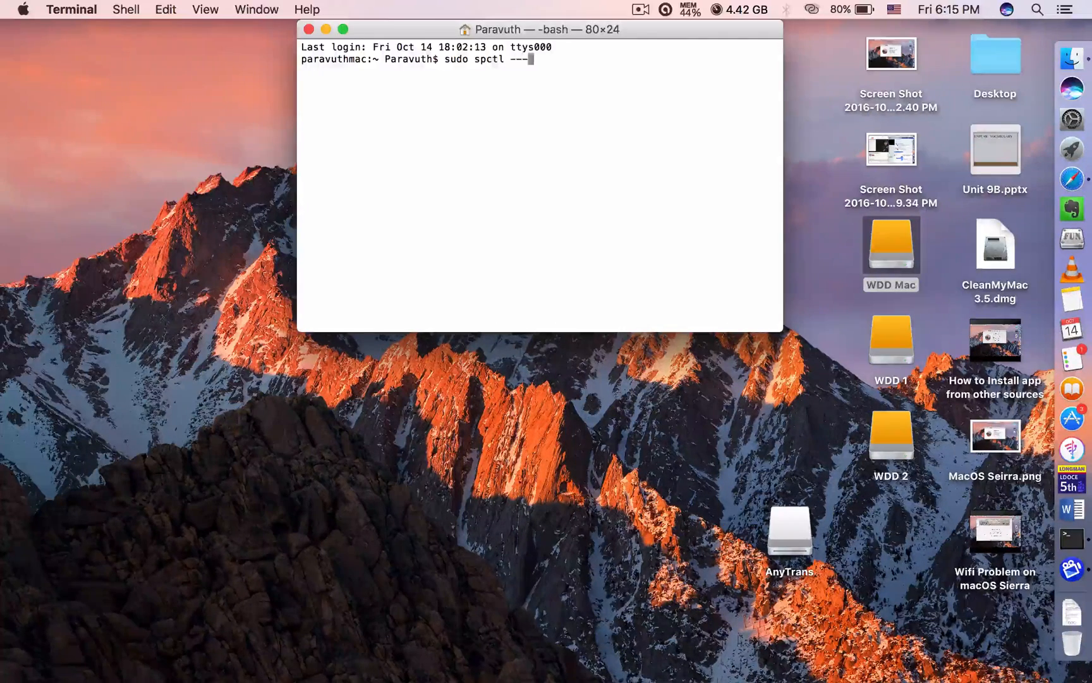
text(master)
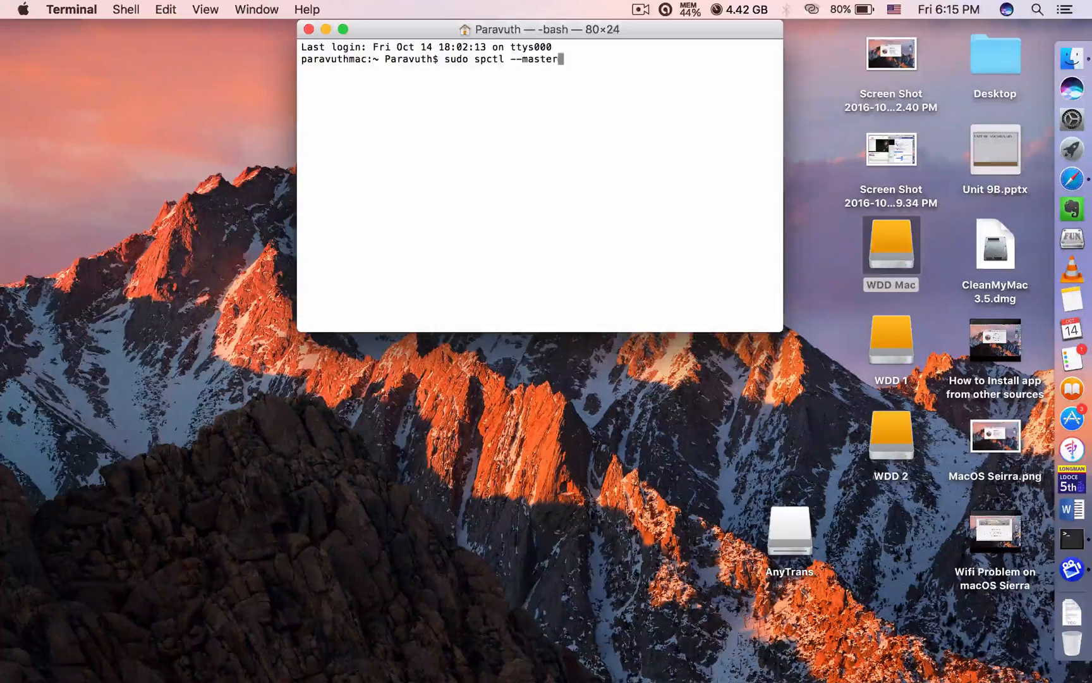
text(-disba)
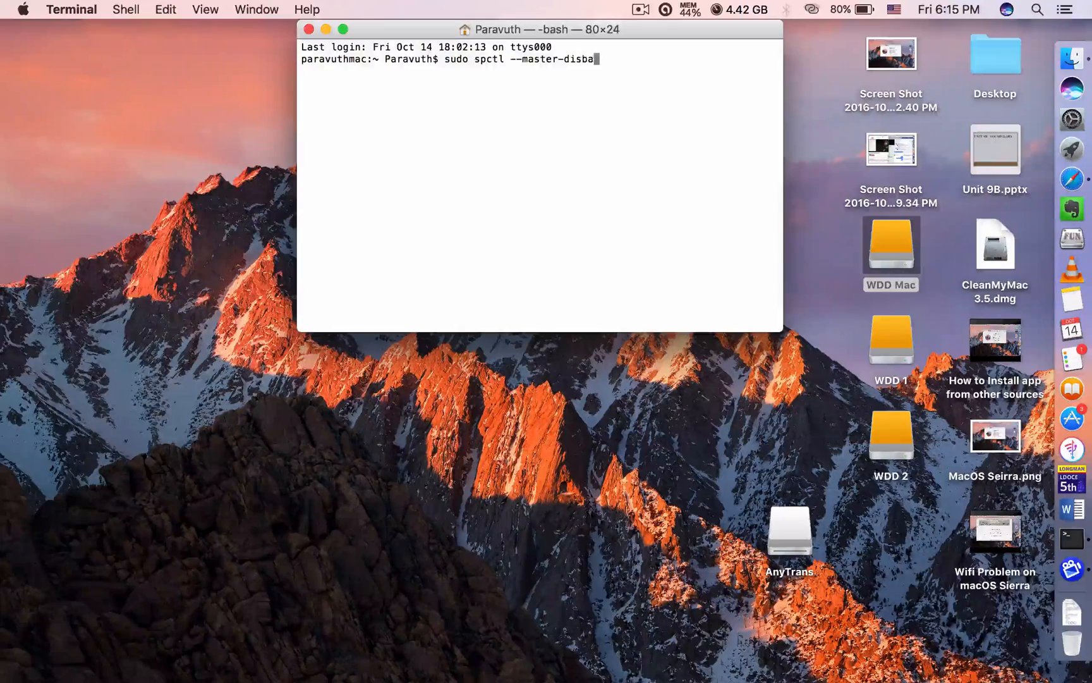
key(Backspace)
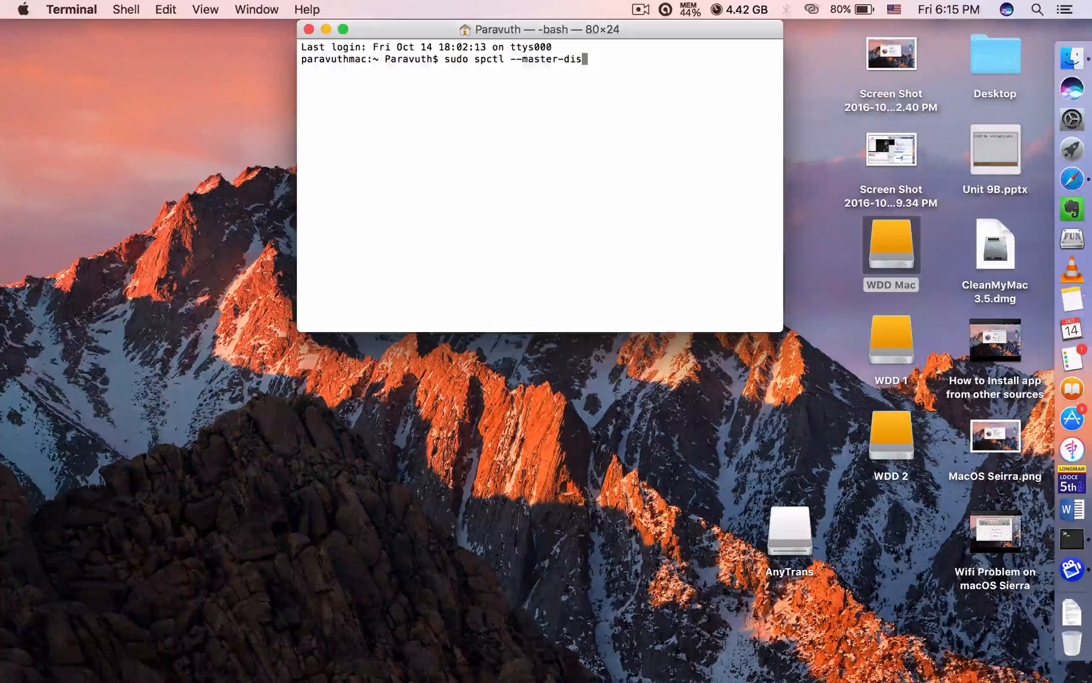
text(able)
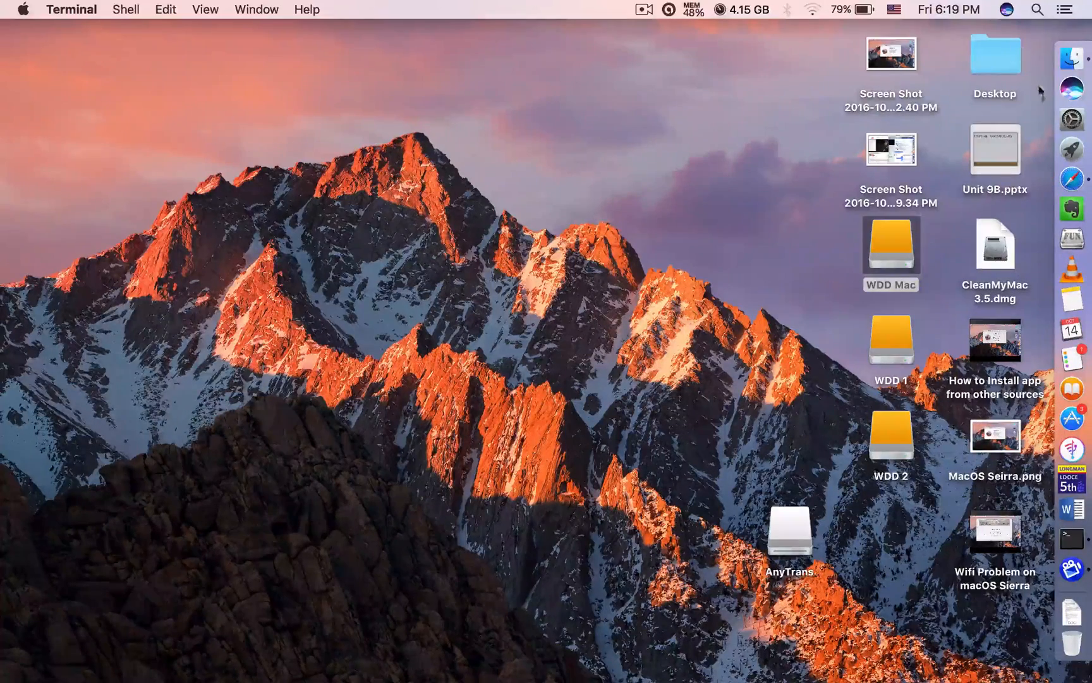
mouse_move(1073, 120)
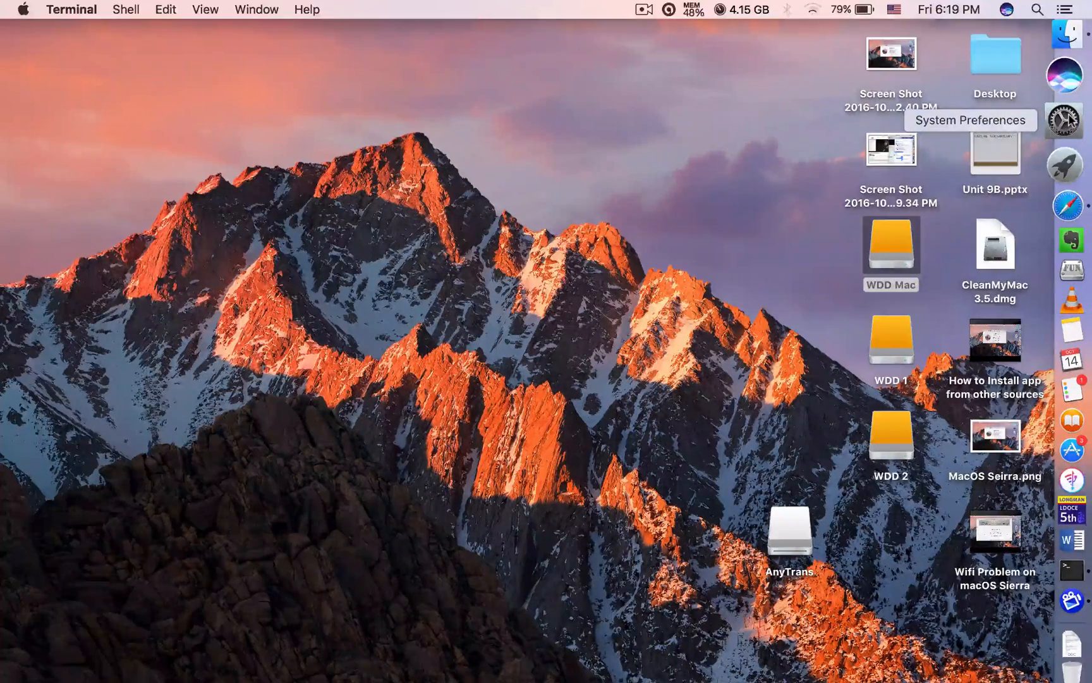
Verify Security & Privacy now lists Anywhere as an allowed app source, then close it.
click(1065, 118)
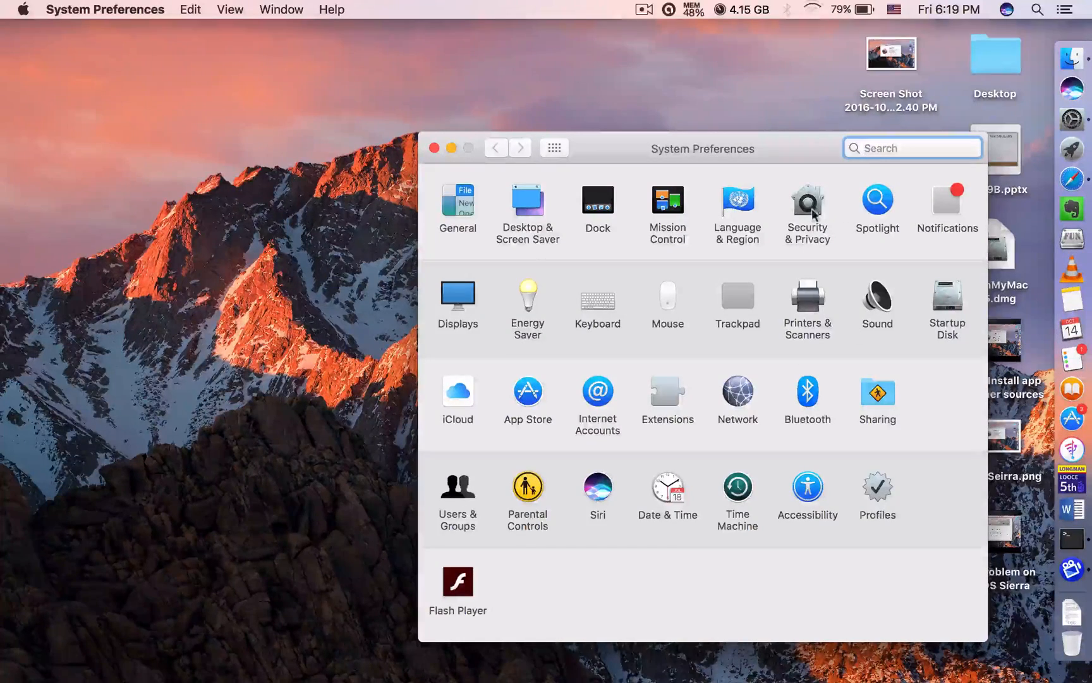
click(806, 200)
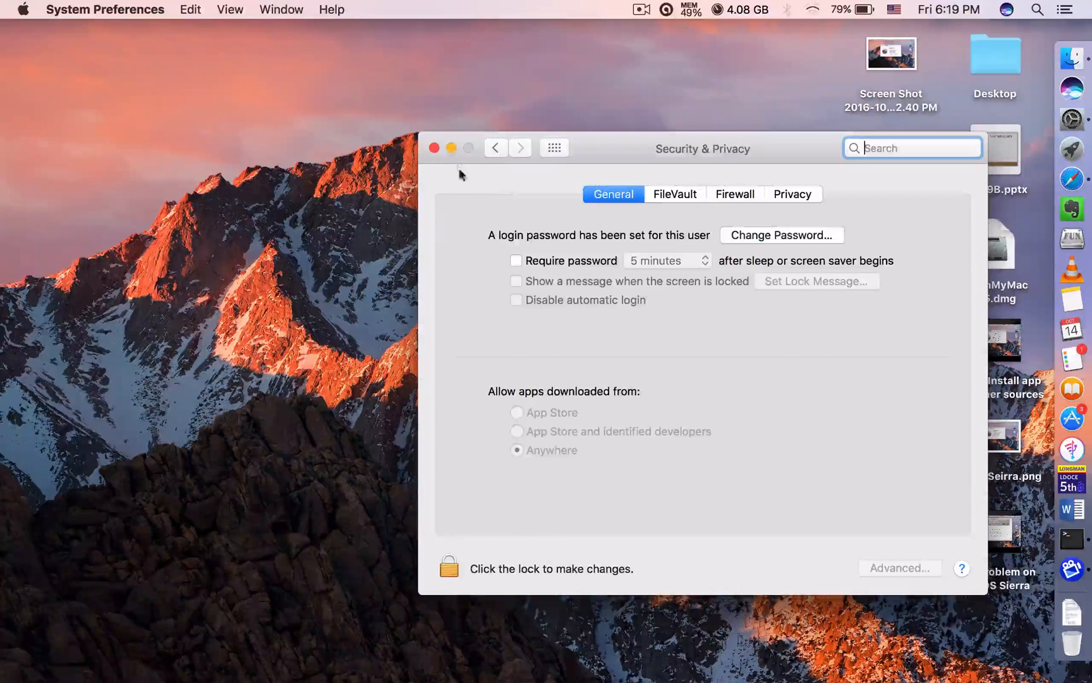
click(435, 147)
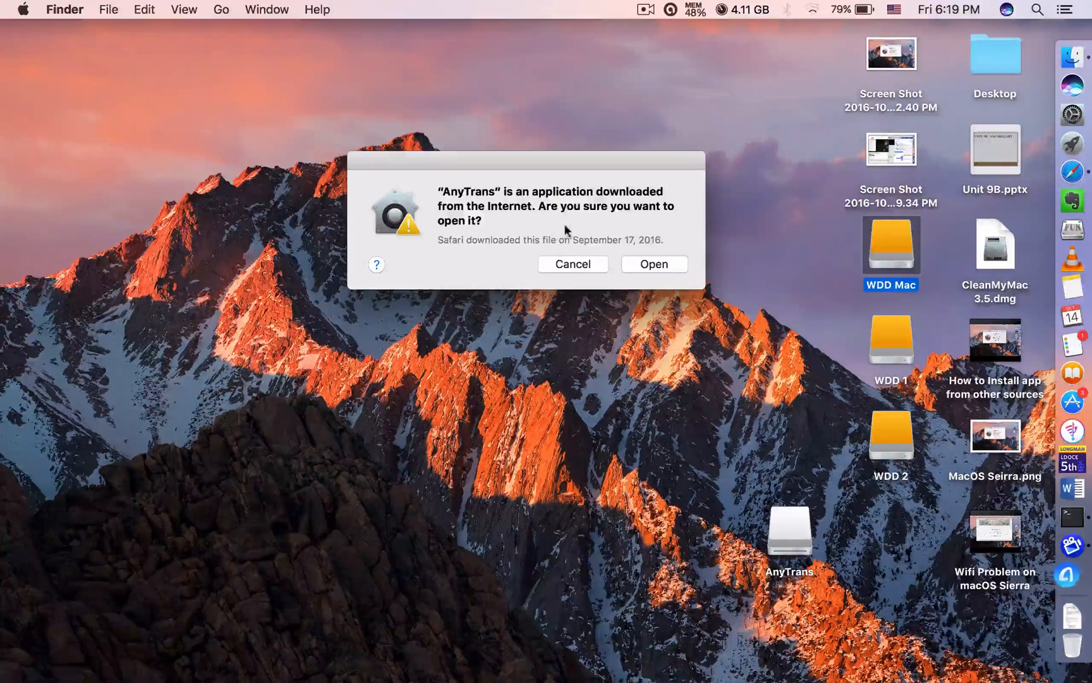
mouse_move(493, 203)
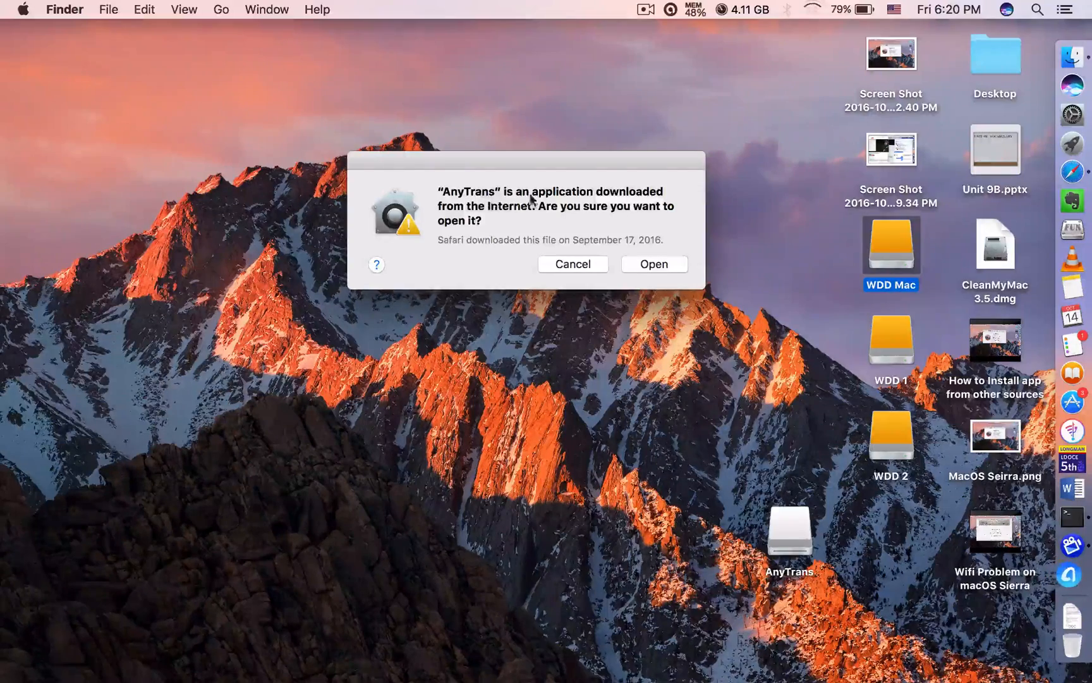
mouse_move(609, 220)
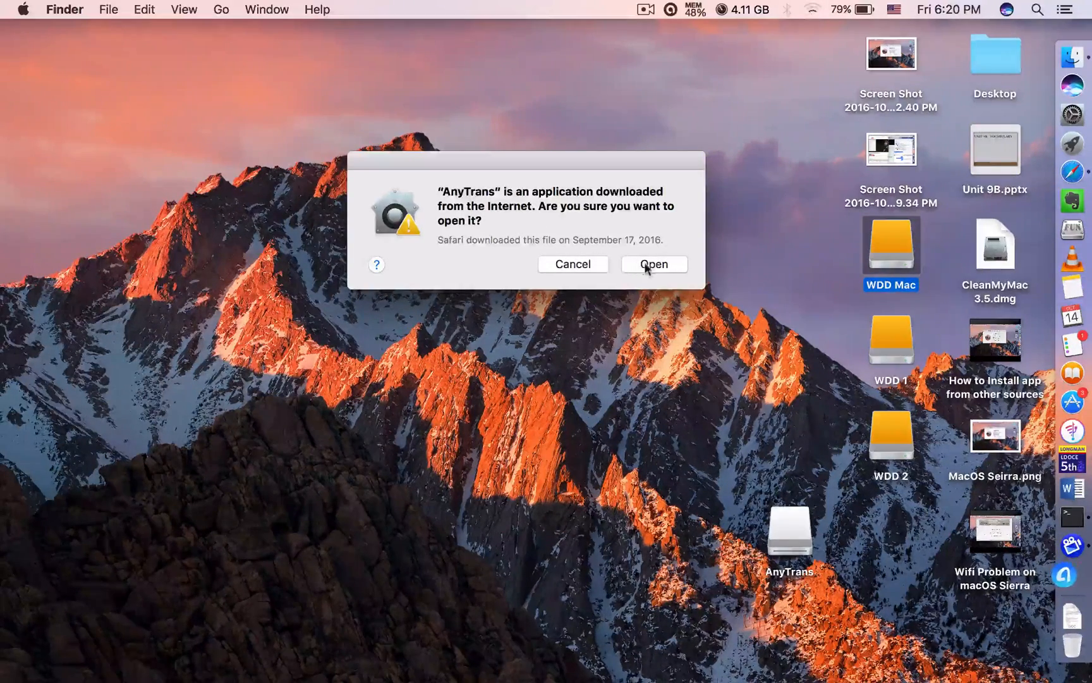
Confirm opening AnyTrans despite the downloaded-from-the-Internet warning.
click(655, 263)
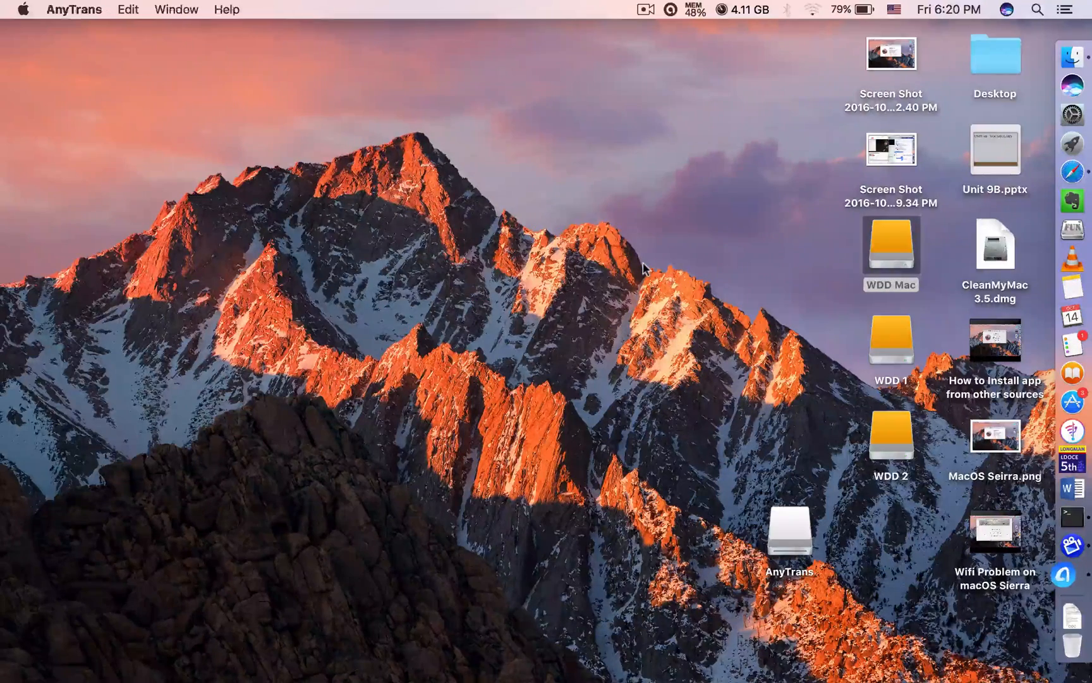
Keep English, start AnyTrans to its Welcome screen, then close the window.
click(790, 534)
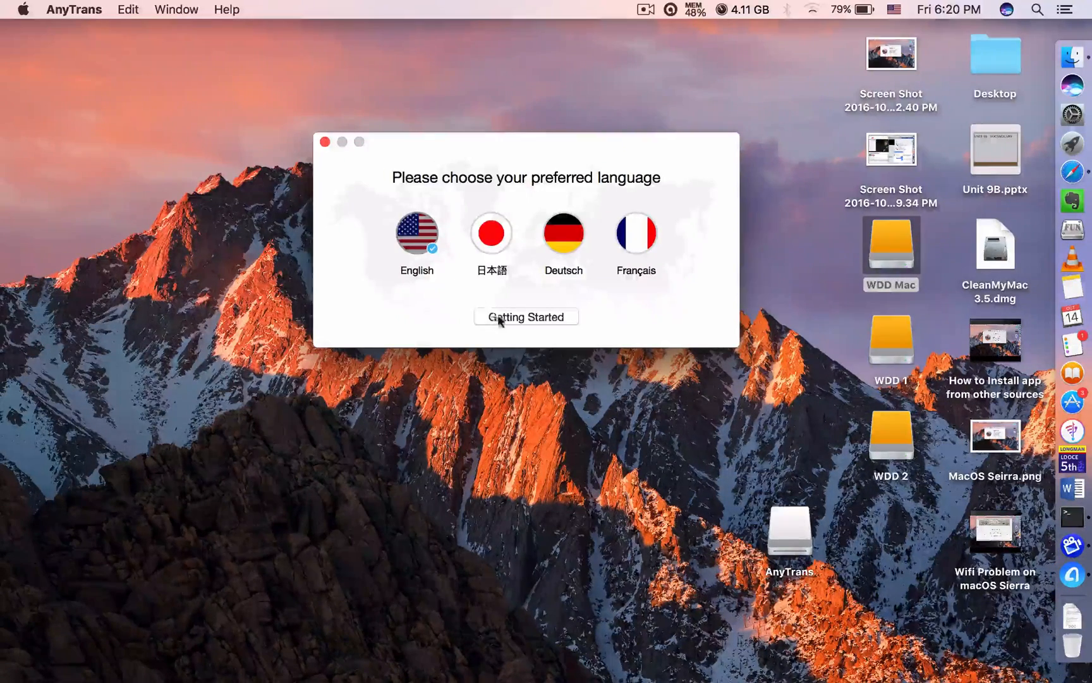
click(526, 316)
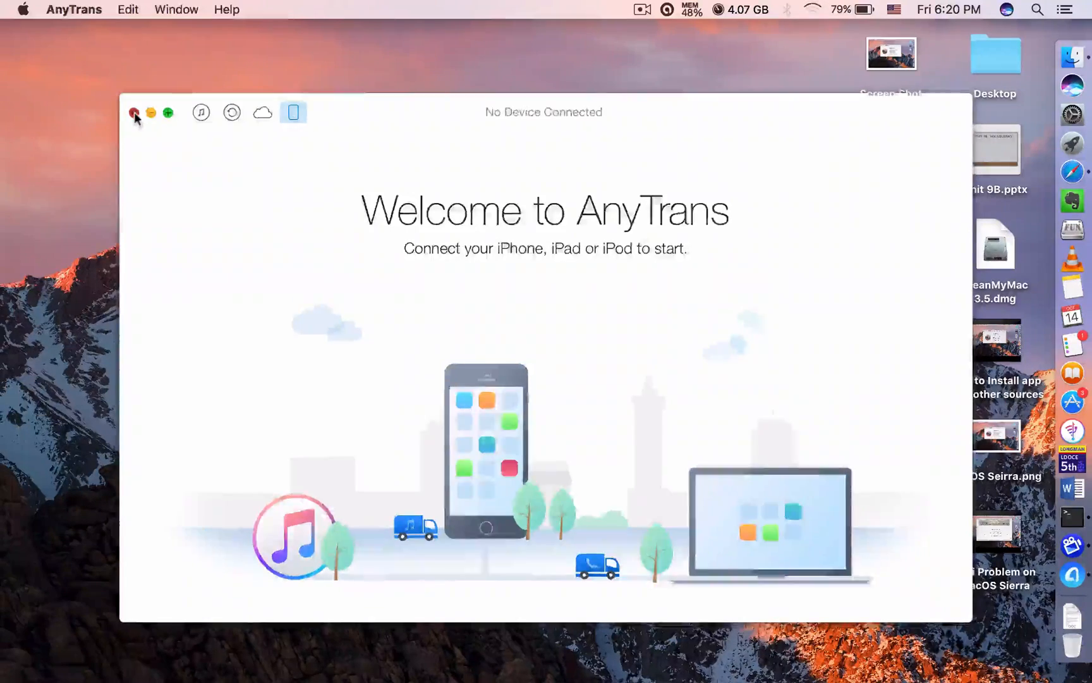
click(132, 111)
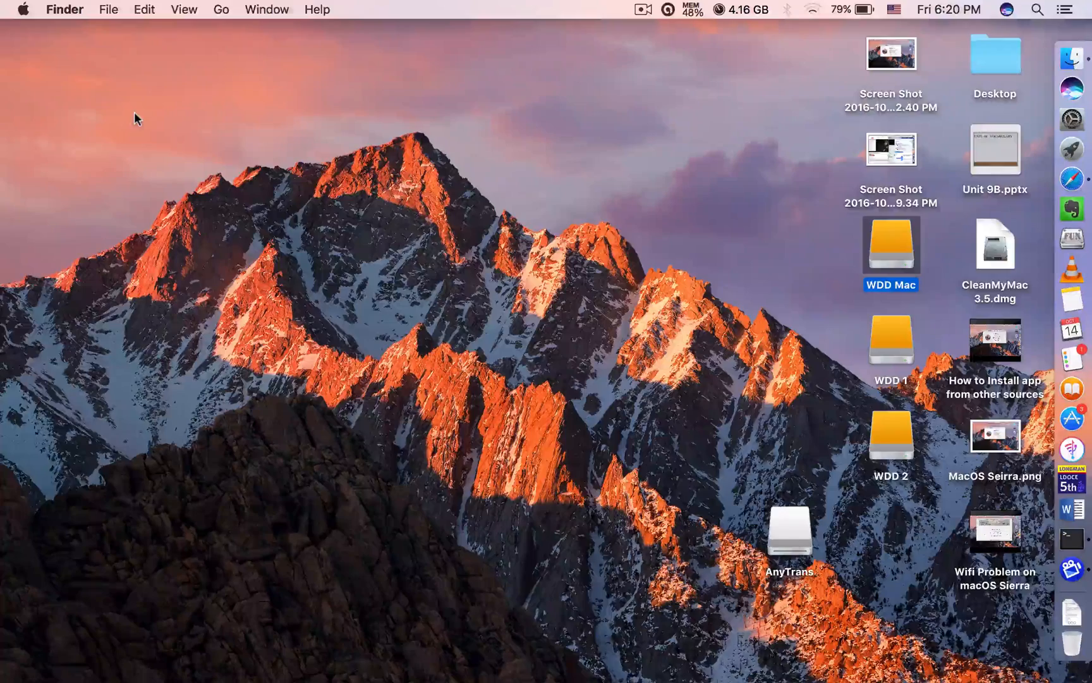
mouse_move(283, 207)
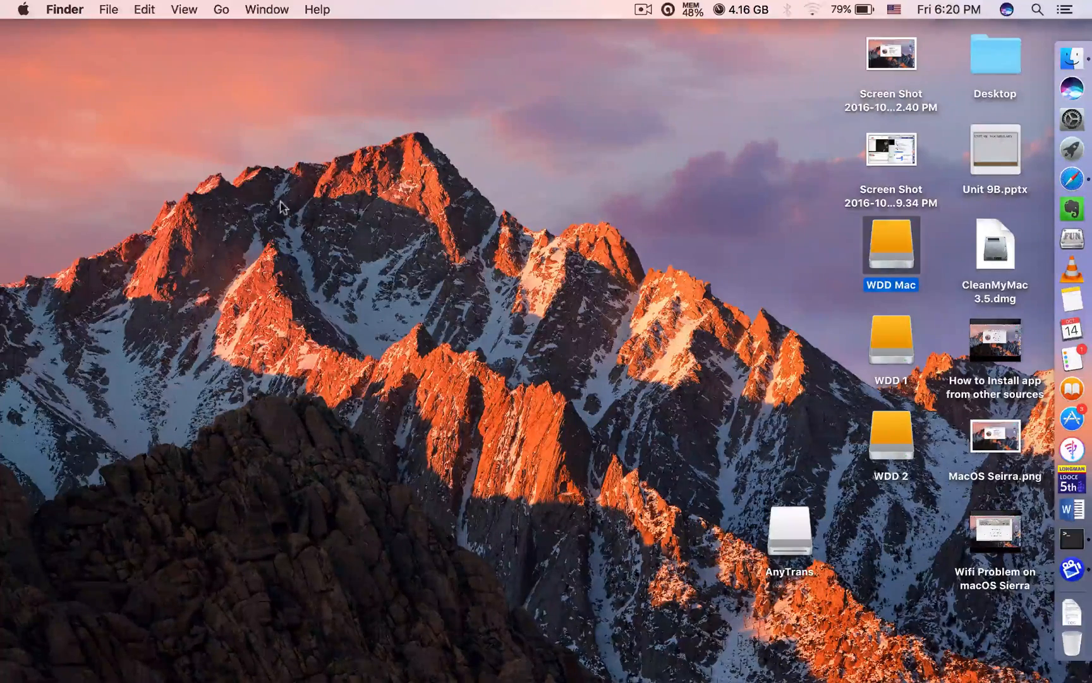
mouse_move(812, 235)
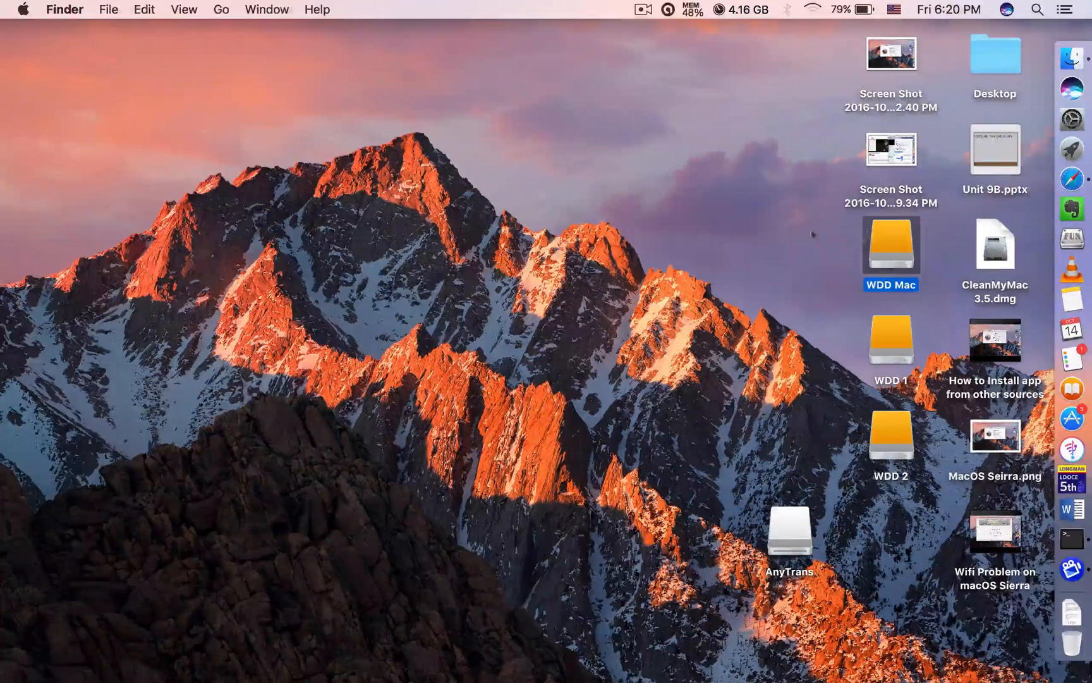